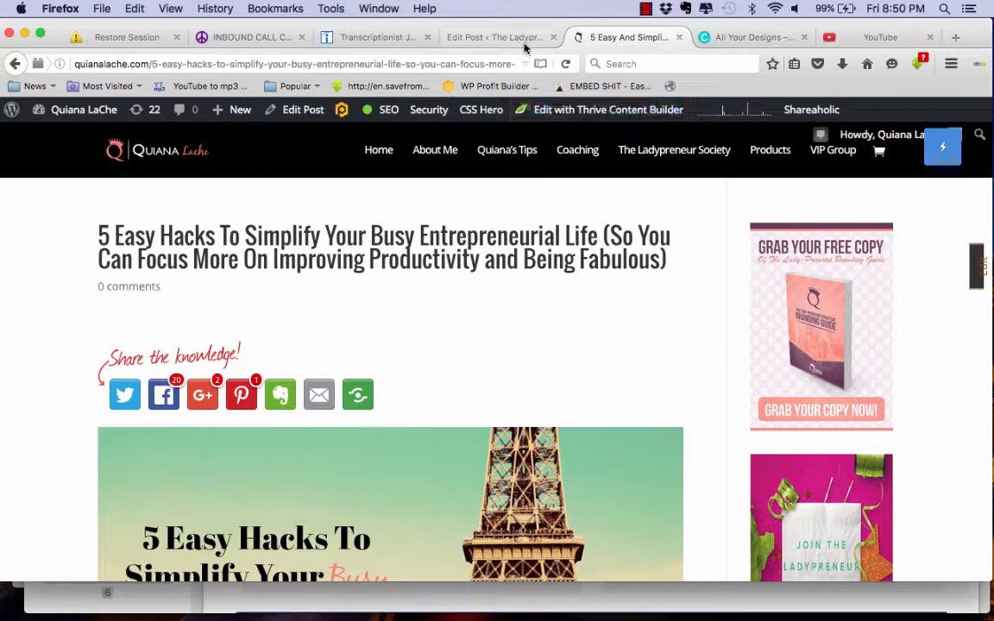
# Step: Switch to the Edit Post tab and go to the admin Dashboard
pyautogui.click(494, 37)
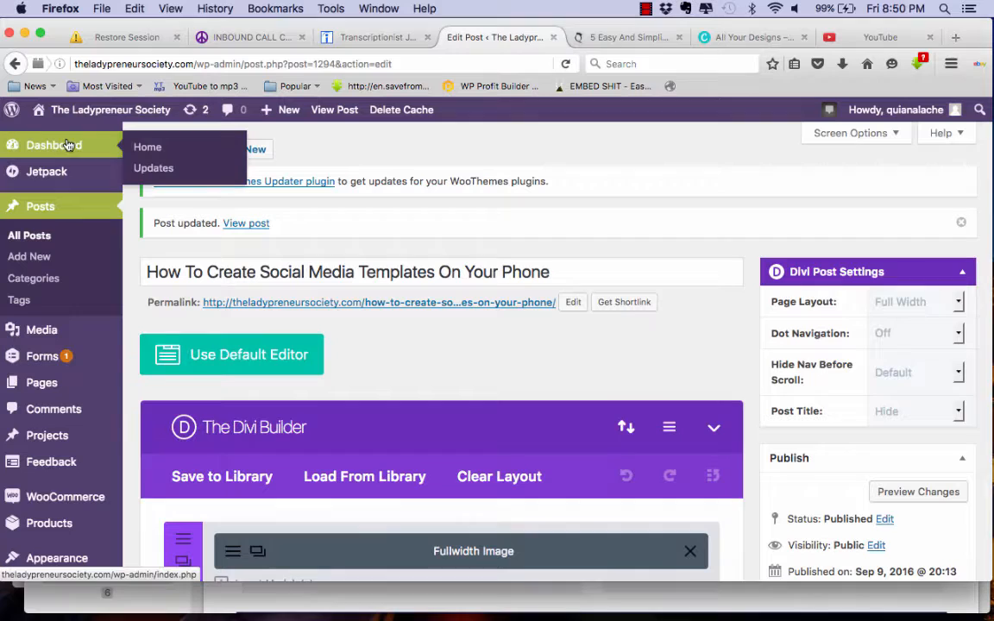
pyautogui.click(147, 146)
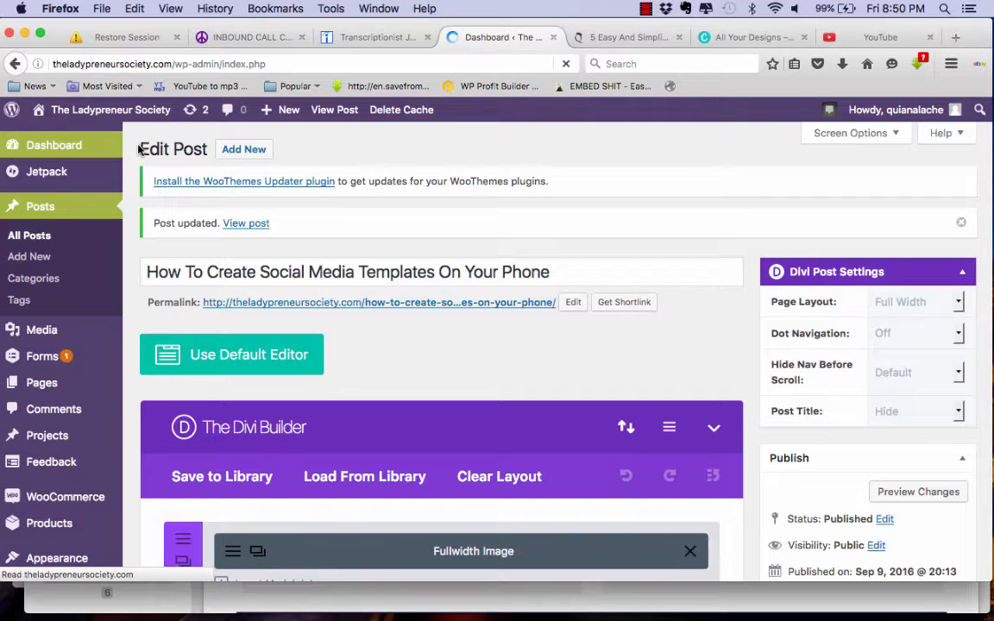
# Step: Scroll the Dashboard down to the Site Stats daily views chart
pyautogui.click(53, 144)
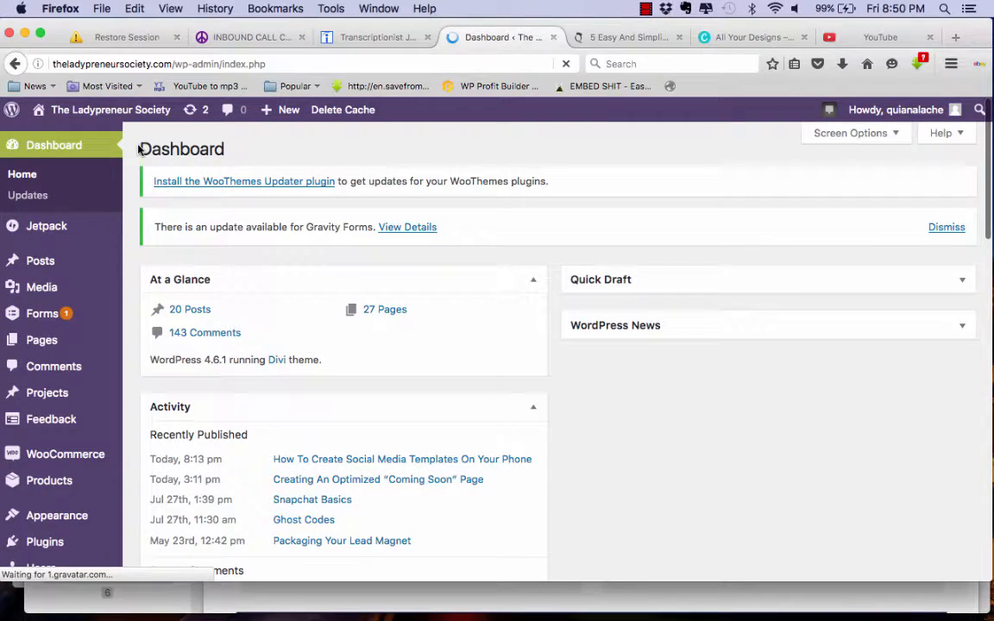
pyautogui.moveTo(128, 343)
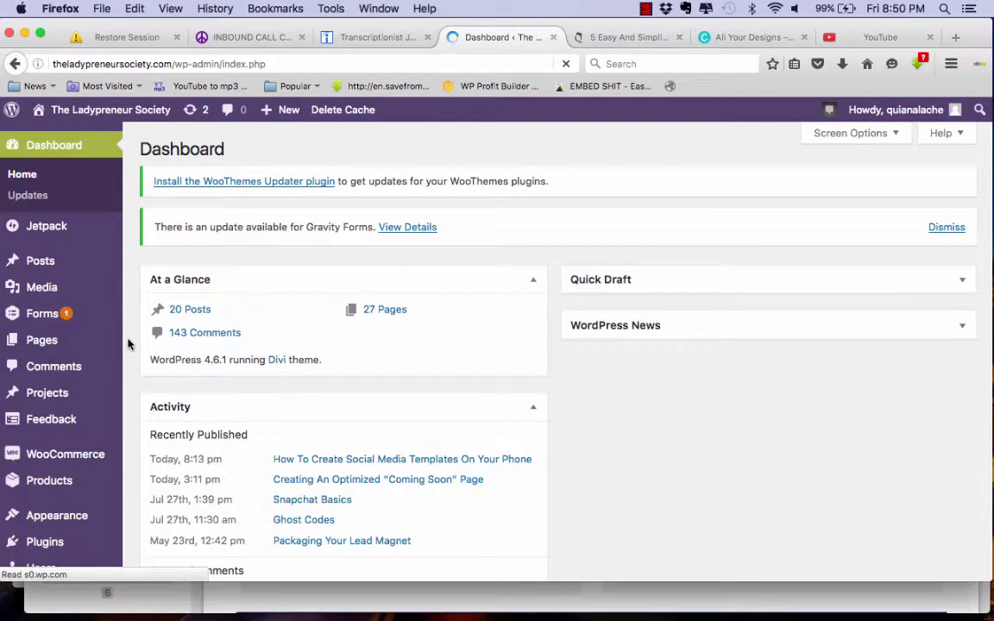
pyautogui.scroll(-3)
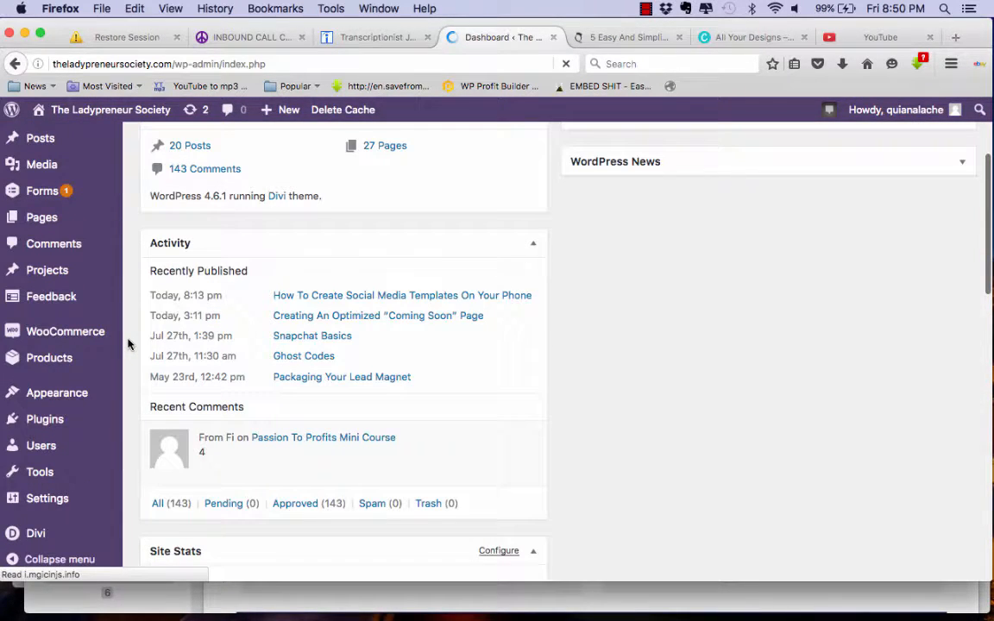
pyautogui.scroll(-3)
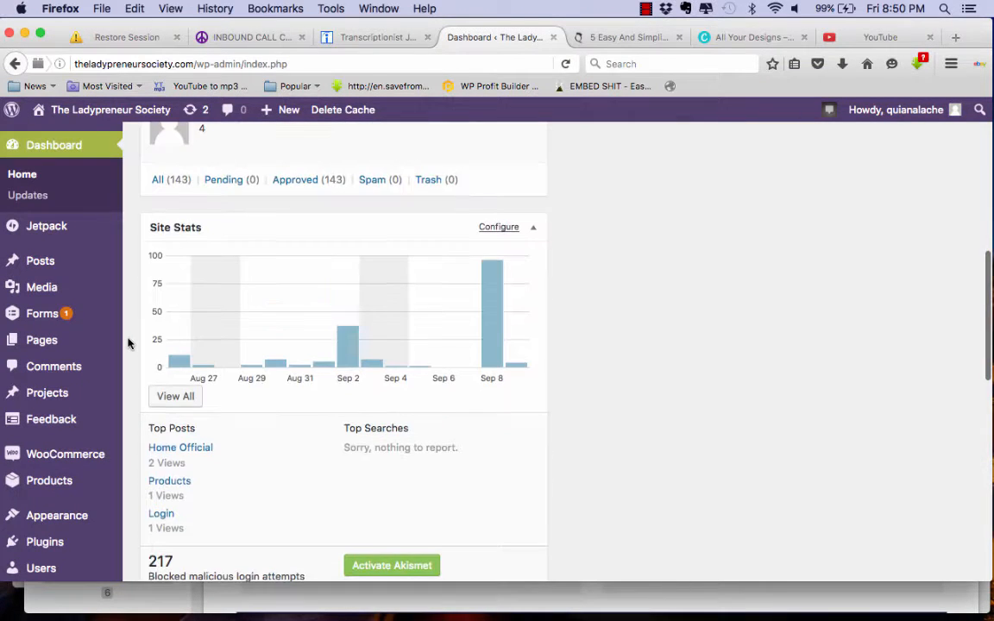
pyautogui.scroll(-3)
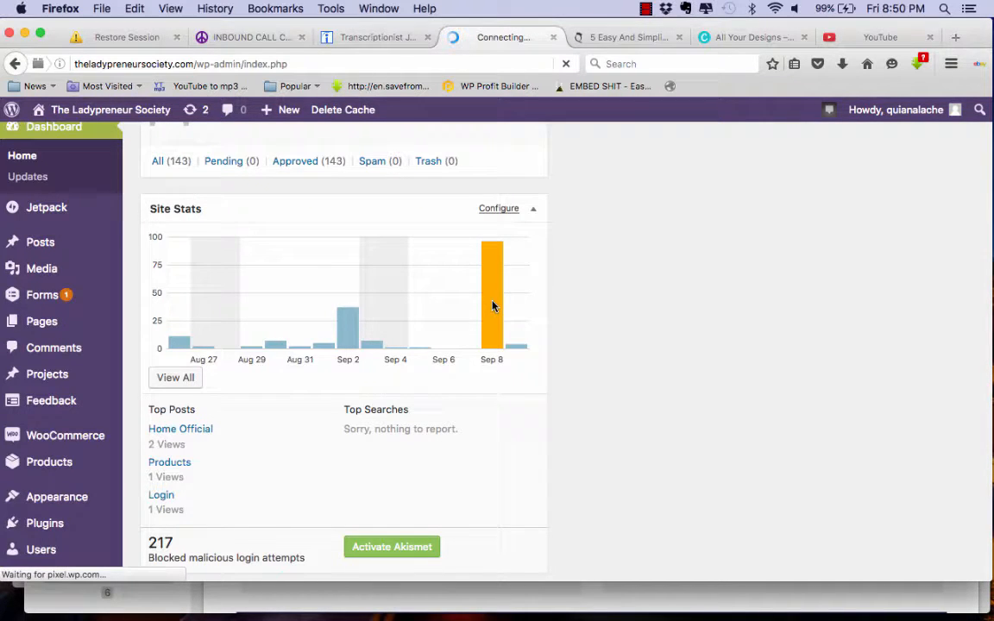
# Step: Open the September 8 stats (96 views) and expand Search Engines to show Google Search
pyautogui.click(491, 293)
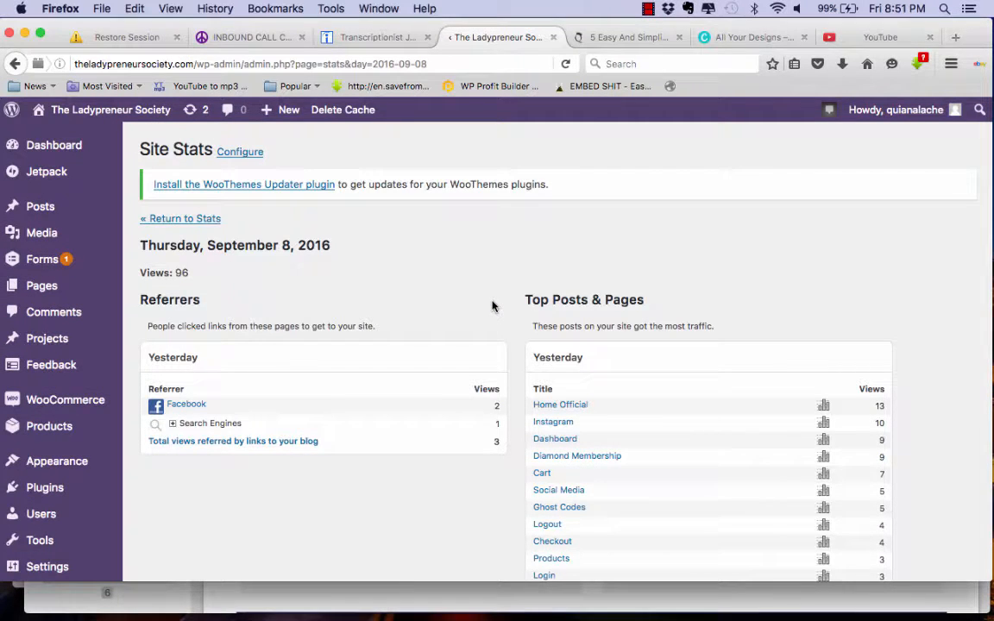
pyautogui.moveTo(307, 291)
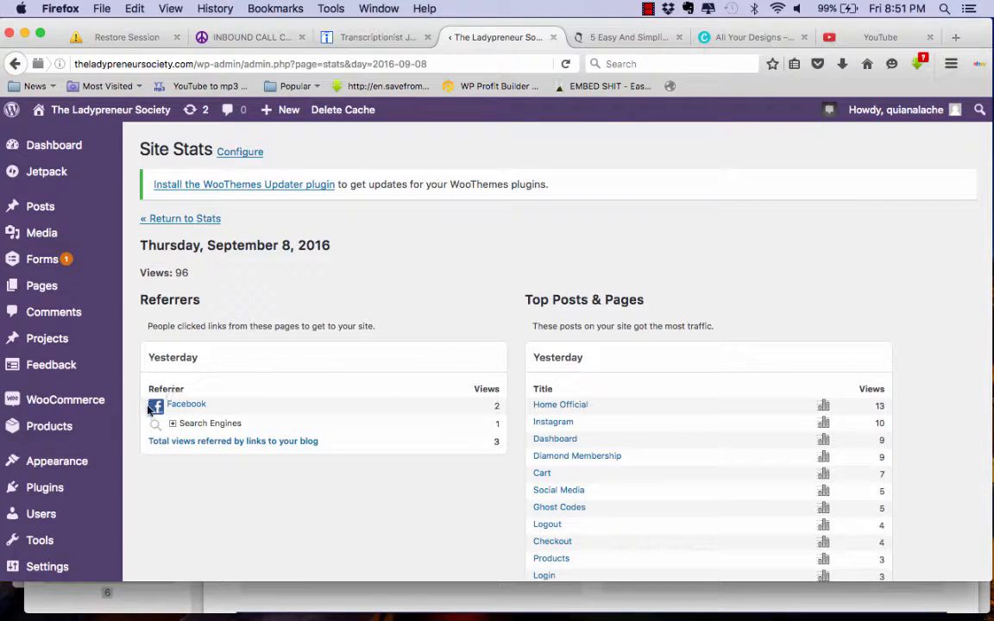
pyautogui.moveTo(197, 389)
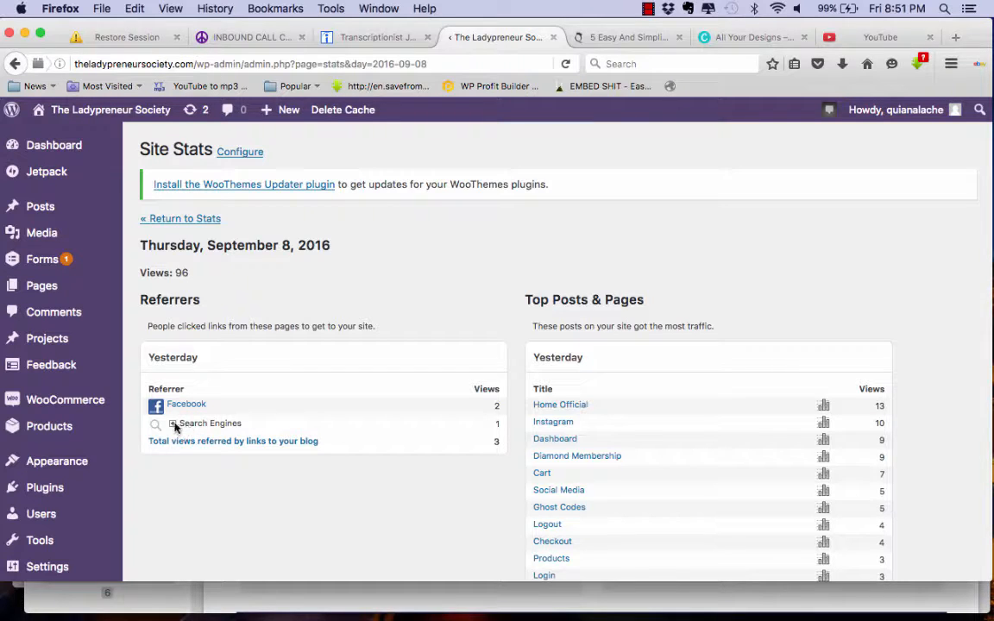
pyautogui.click(173, 423)
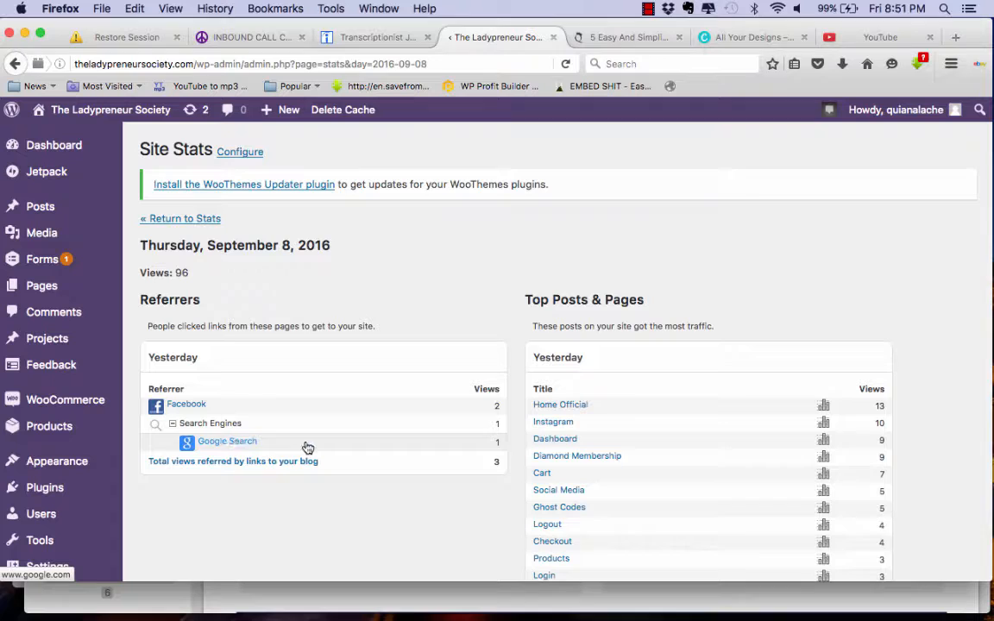
pyautogui.moveTo(461, 444)
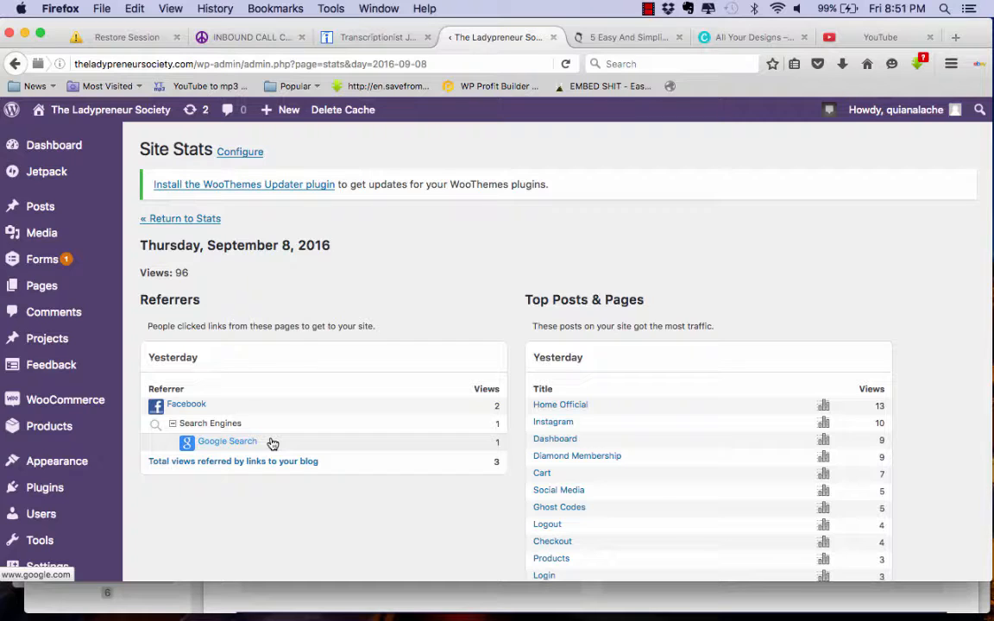
pyautogui.moveTo(304, 372)
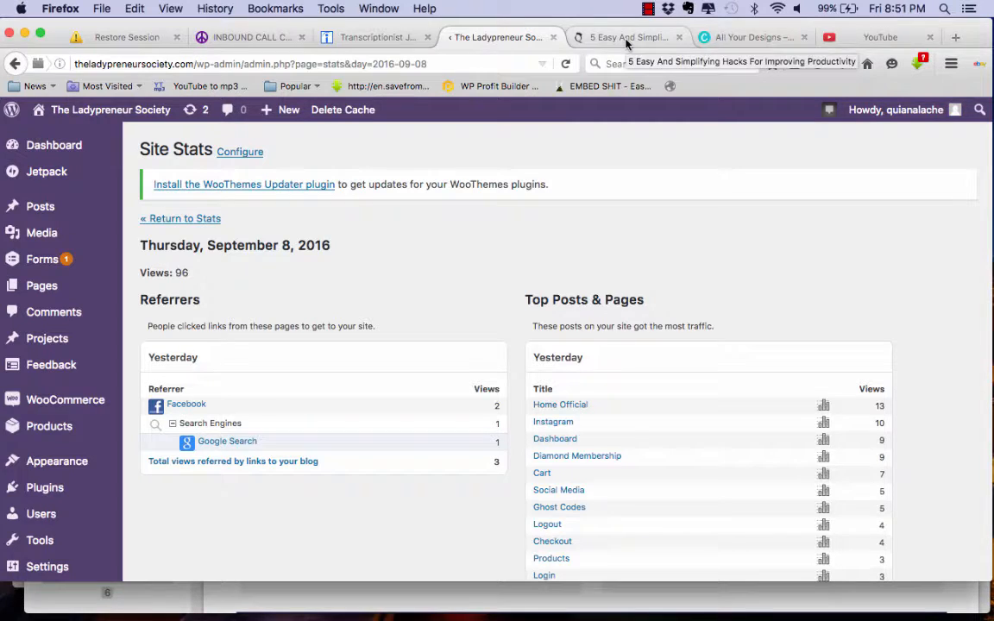
# Step: Switch to the '5 Easy Hacks To Simplify Your Busy Entrepreneurial Life' post tab
pyautogui.click(628, 37)
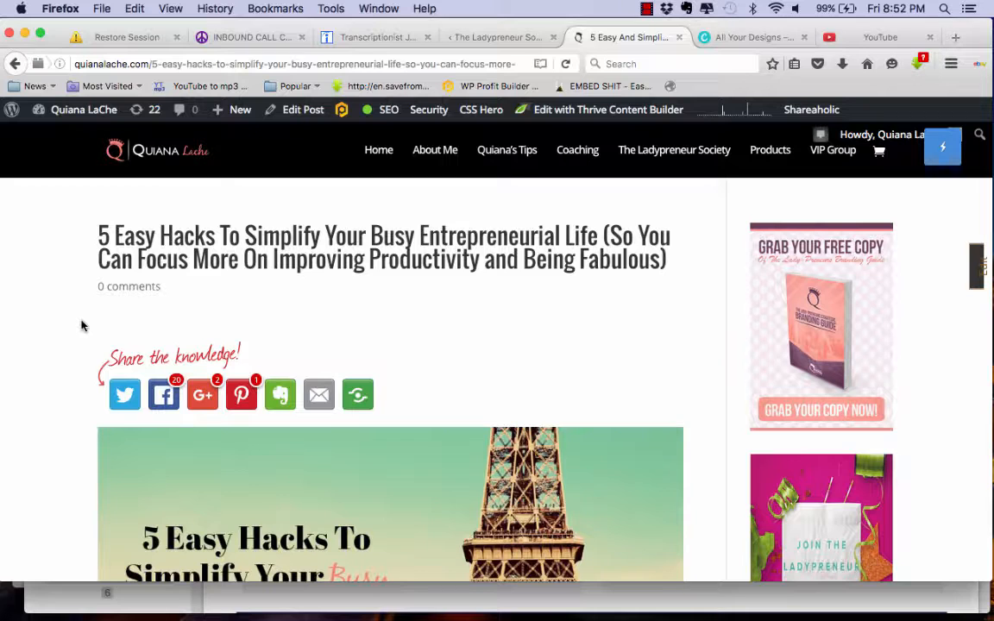
pyautogui.moveTo(423, 304)
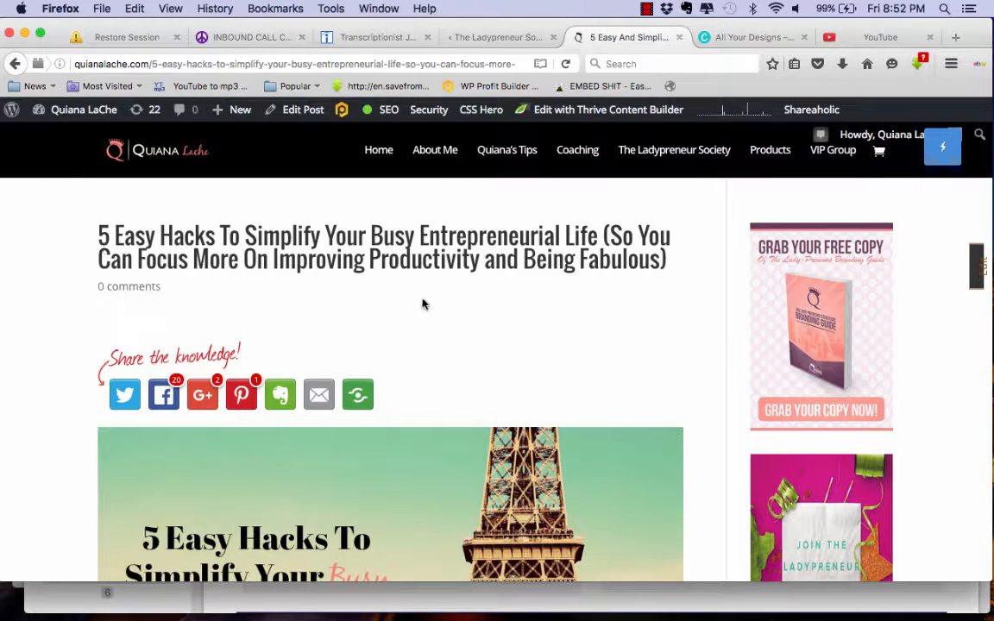
pyautogui.moveTo(615, 310)
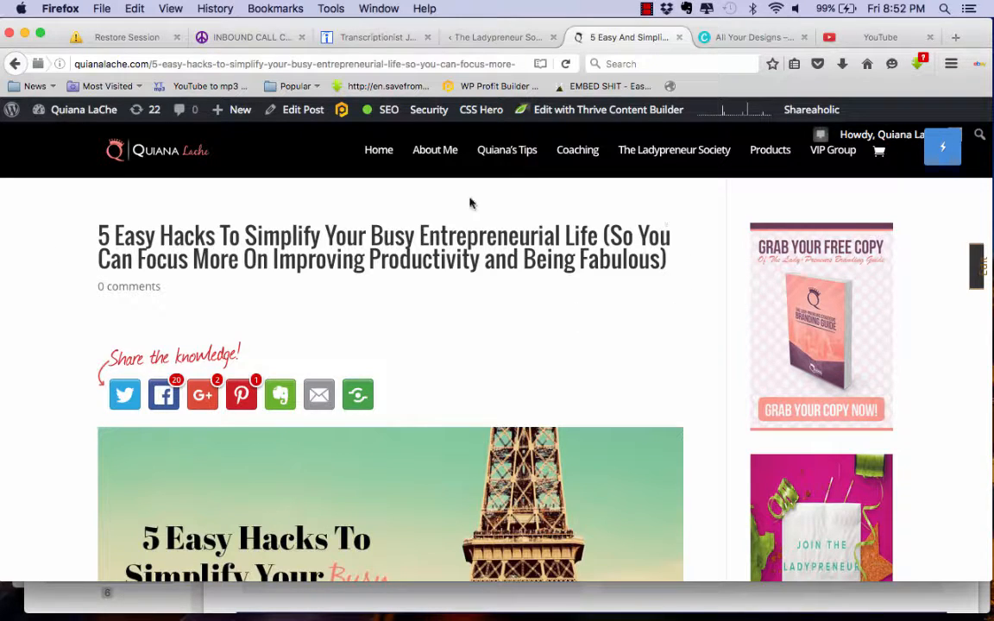
pyautogui.moveTo(76, 246)
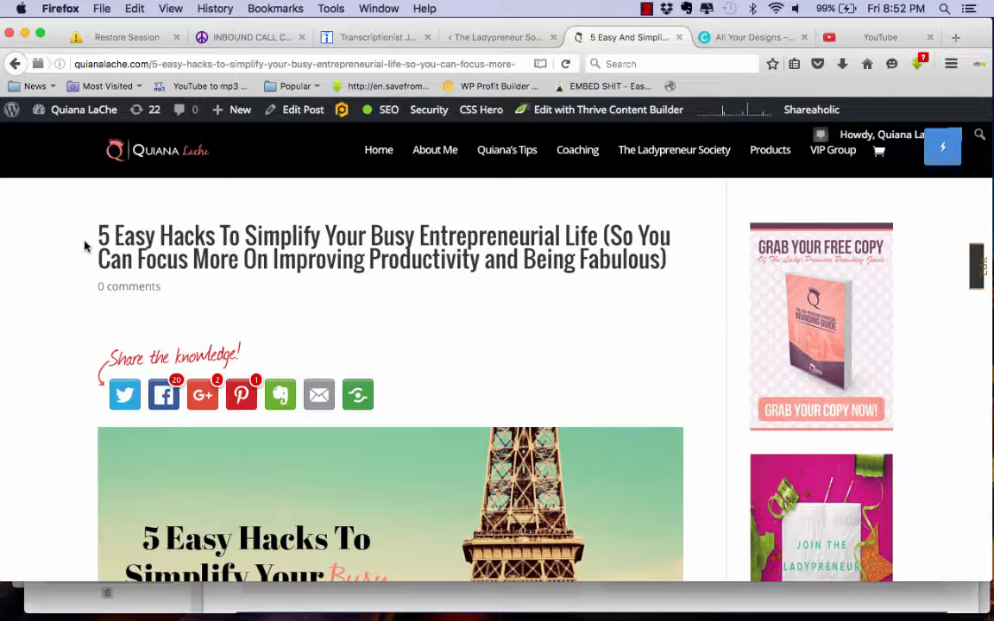
pyautogui.moveTo(70, 342)
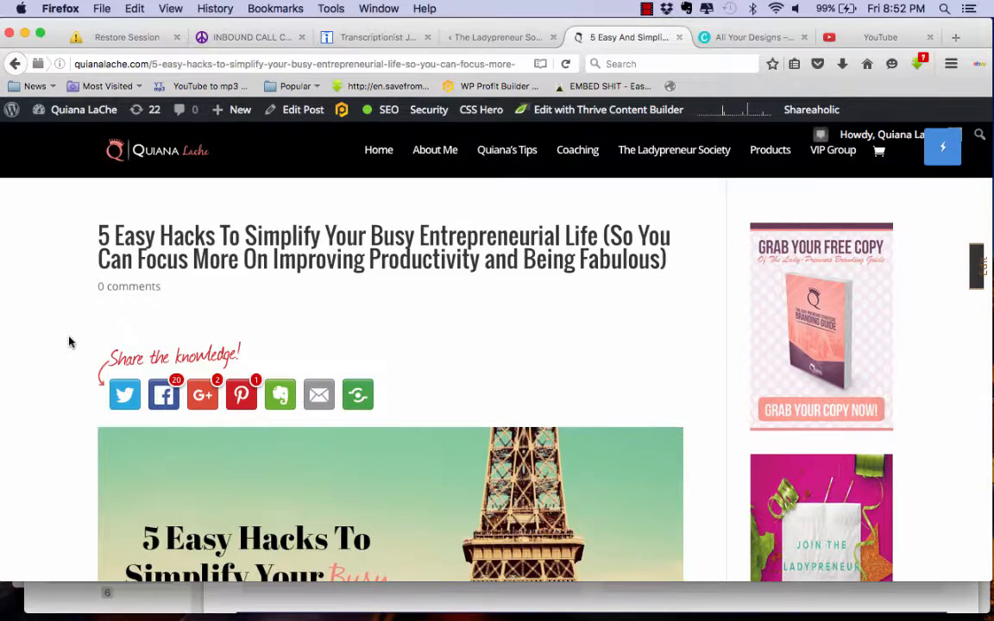
pyautogui.scroll(-3)
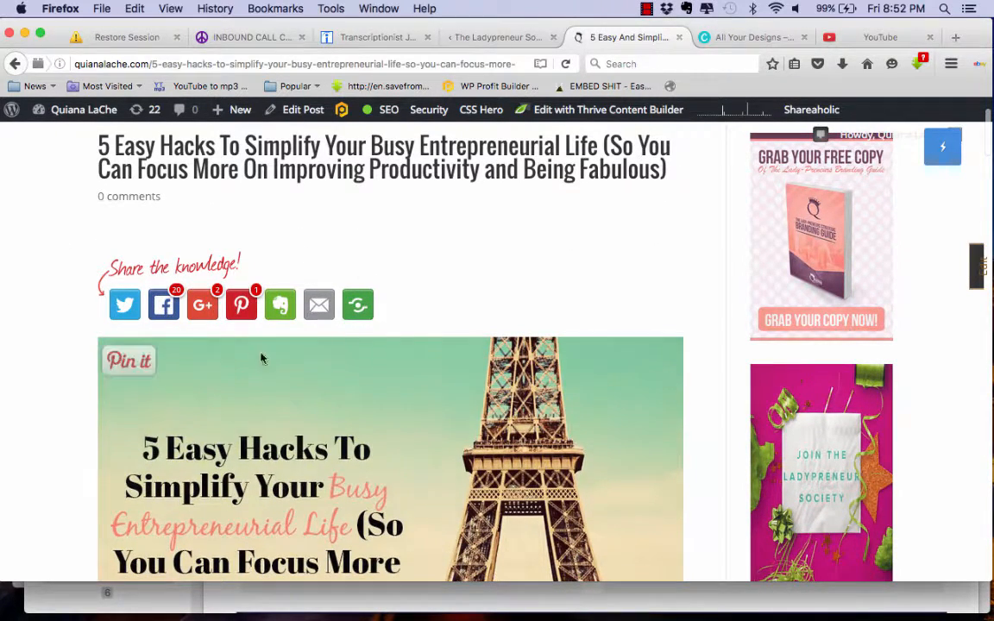
pyautogui.moveTo(37, 252)
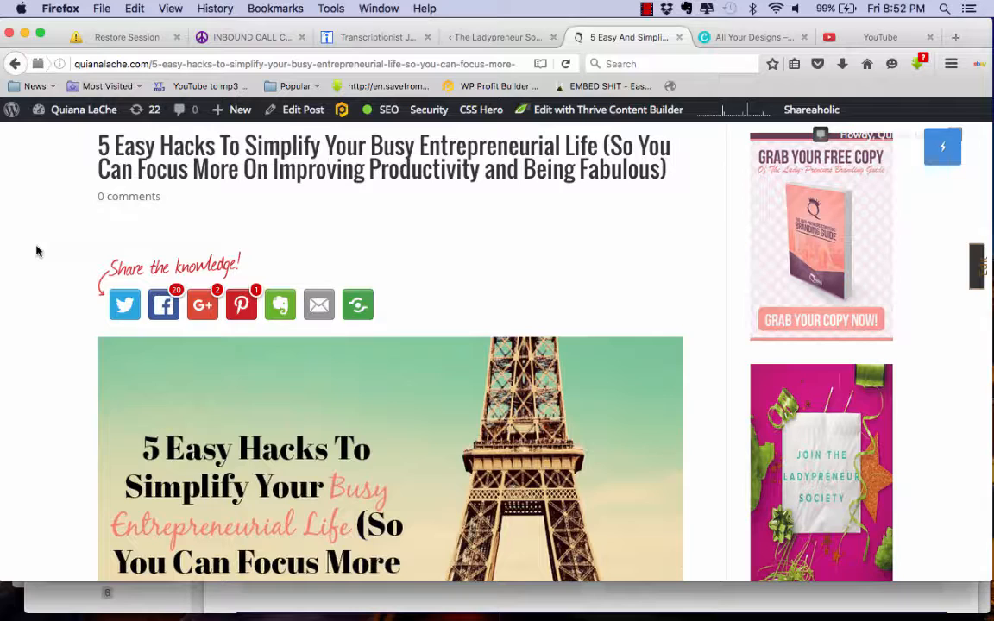
pyautogui.moveTo(47, 274)
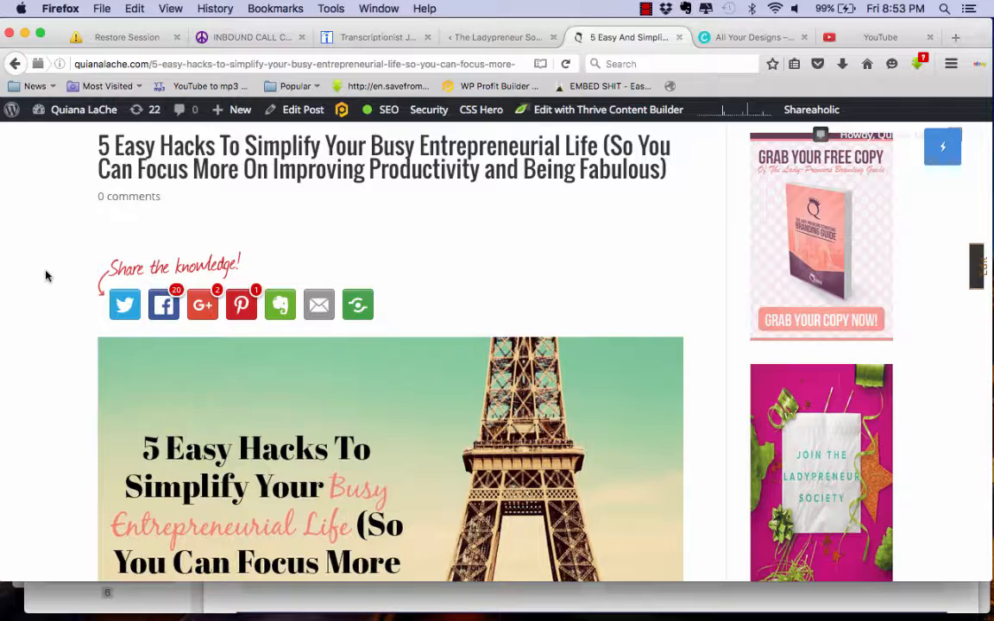
pyautogui.moveTo(73, 263)
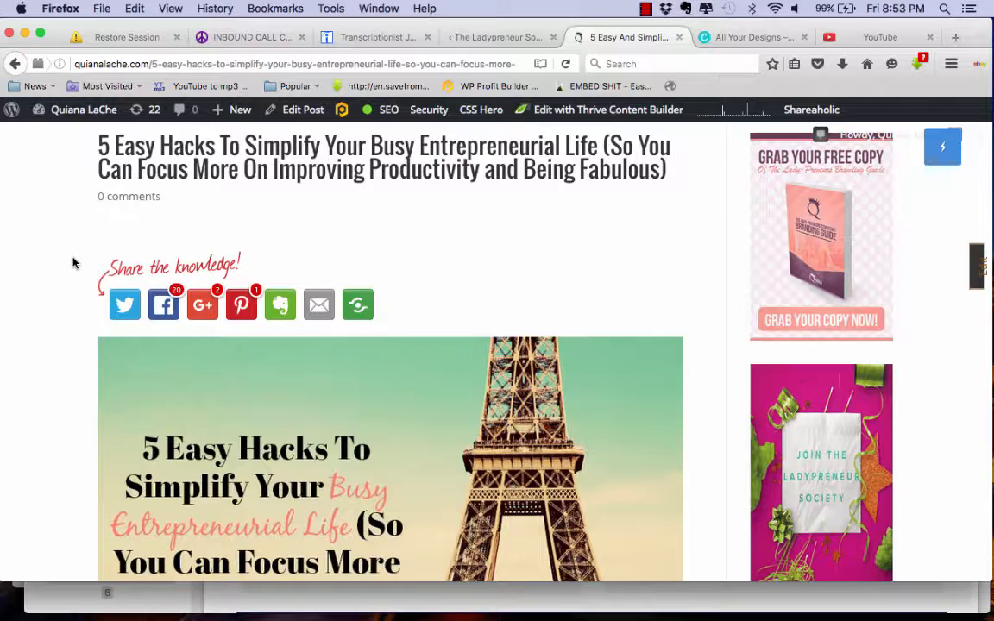
pyautogui.moveTo(99, 283)
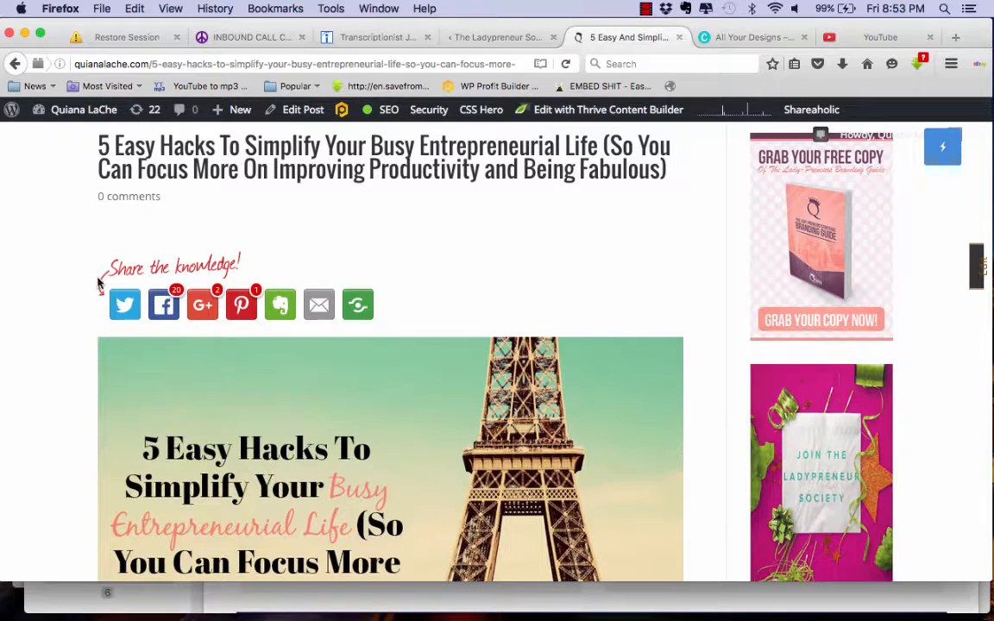
pyautogui.moveTo(385, 297)
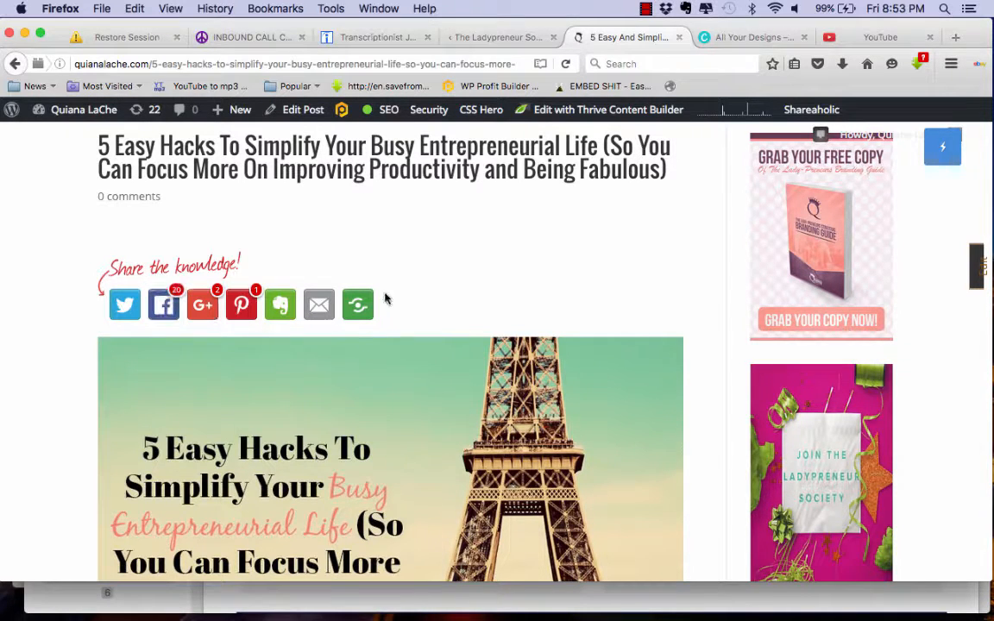
pyautogui.moveTo(91, 308)
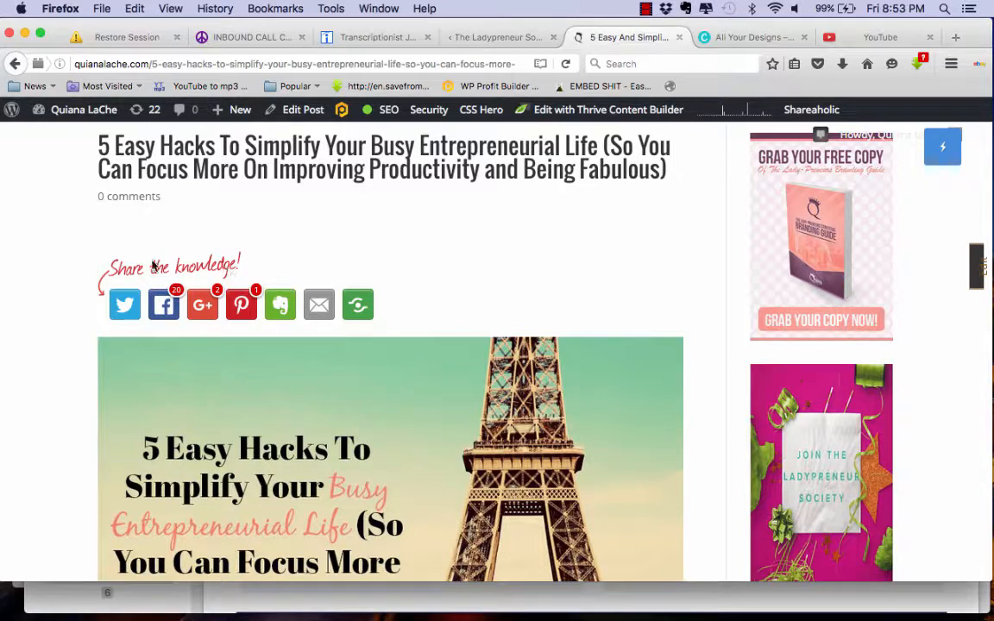
pyautogui.moveTo(166, 339)
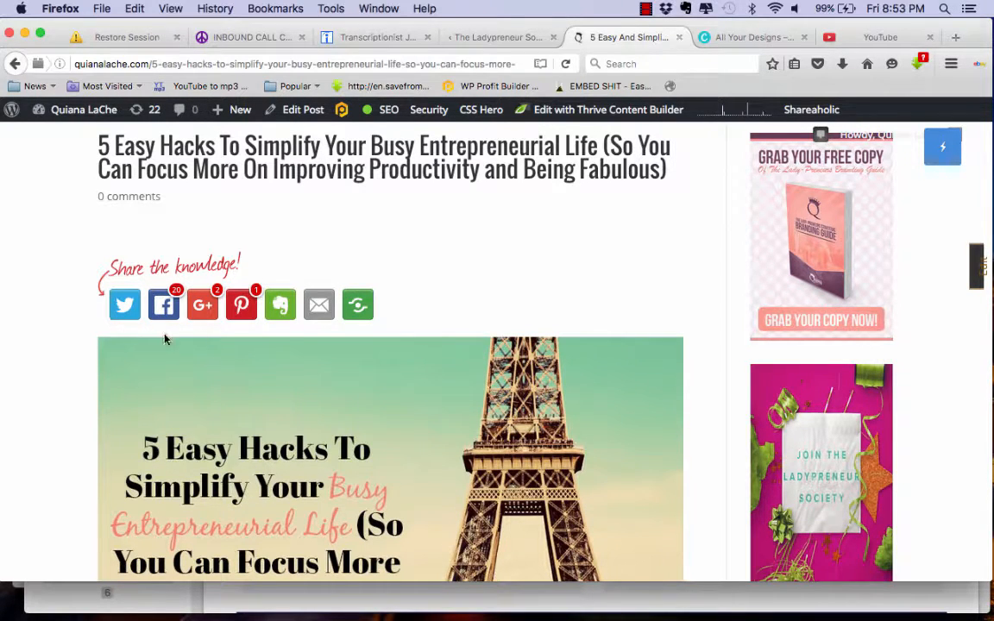
pyautogui.moveTo(121, 251)
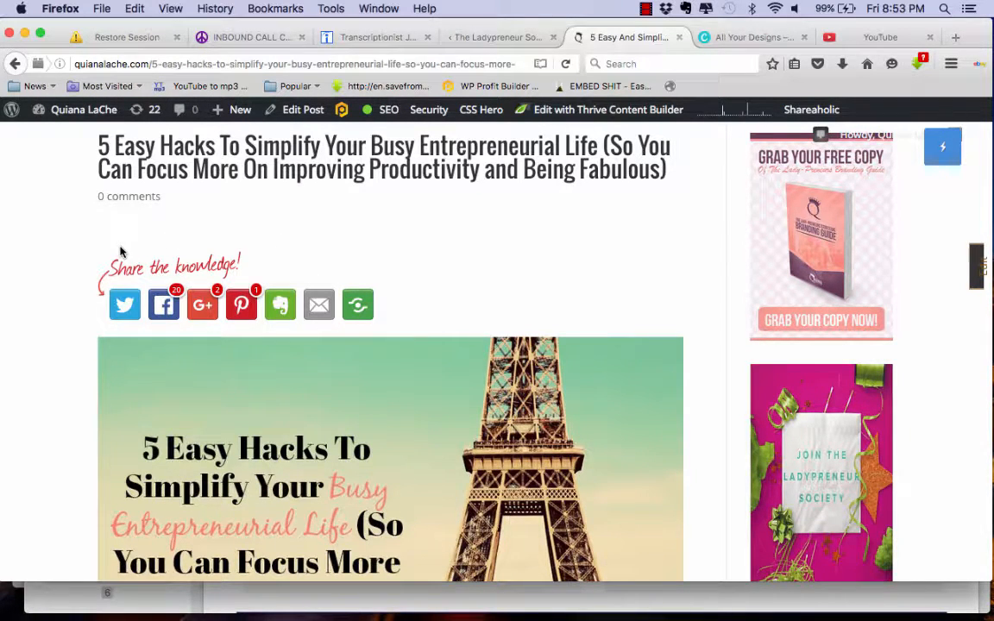
pyautogui.moveTo(163, 304)
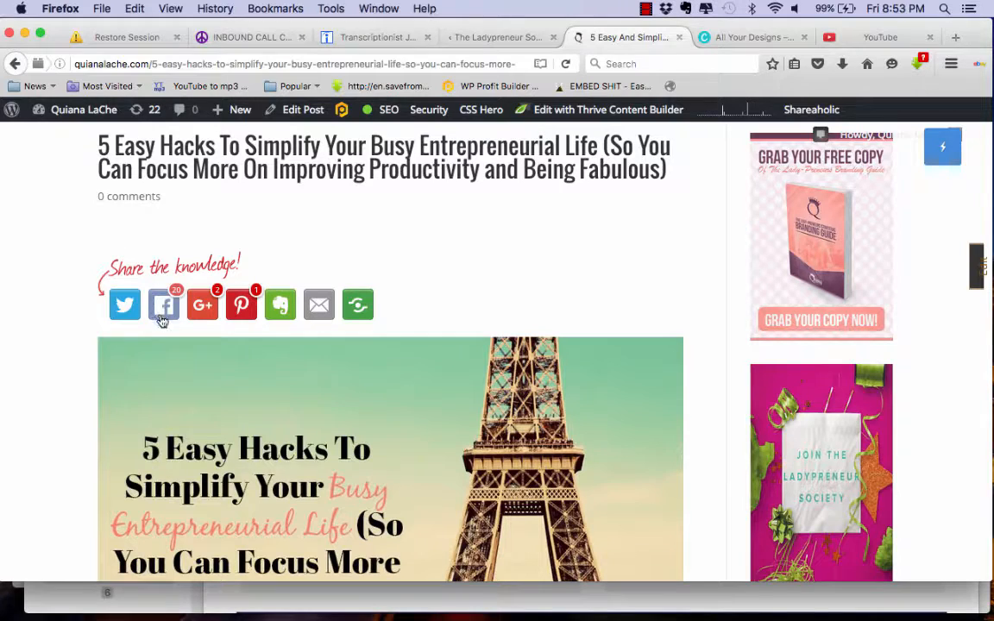
# Step: Scroll past the share buttons to the Eiffel Tower image with its Pin it button
pyautogui.scroll(-3)
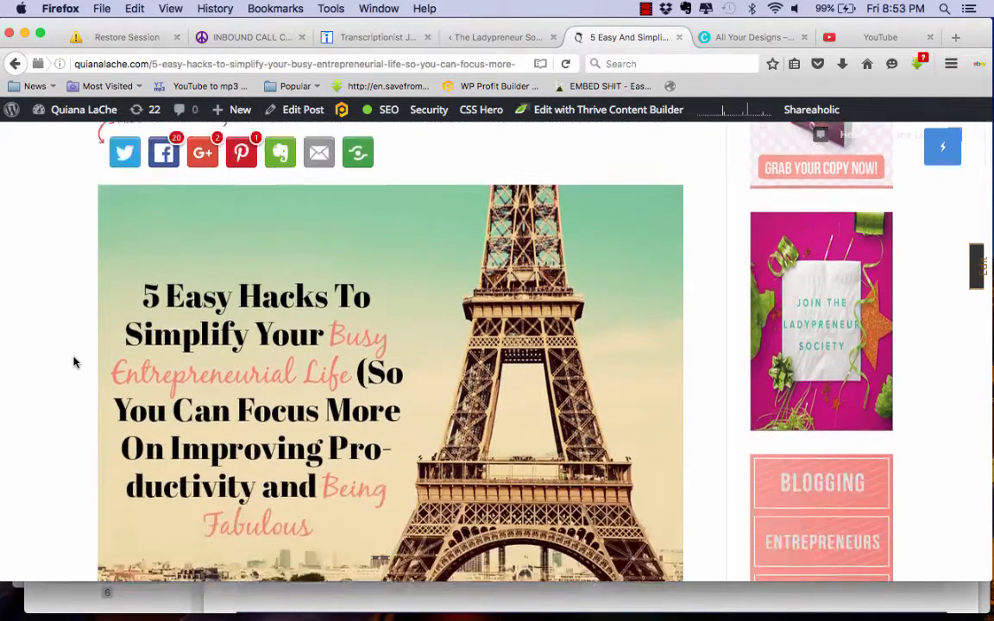
pyautogui.scroll(-3)
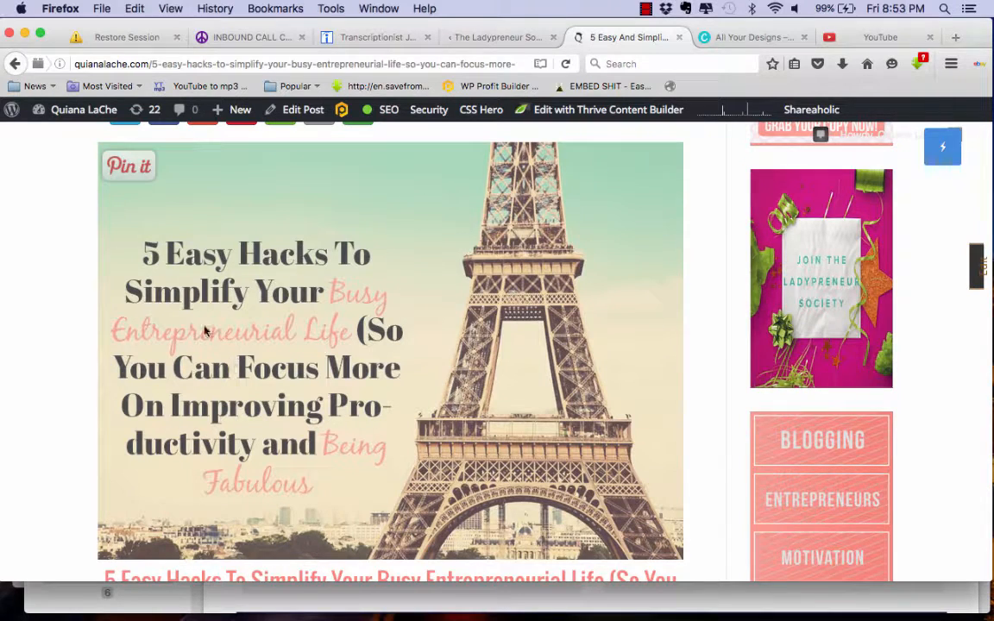
pyautogui.moveTo(129, 173)
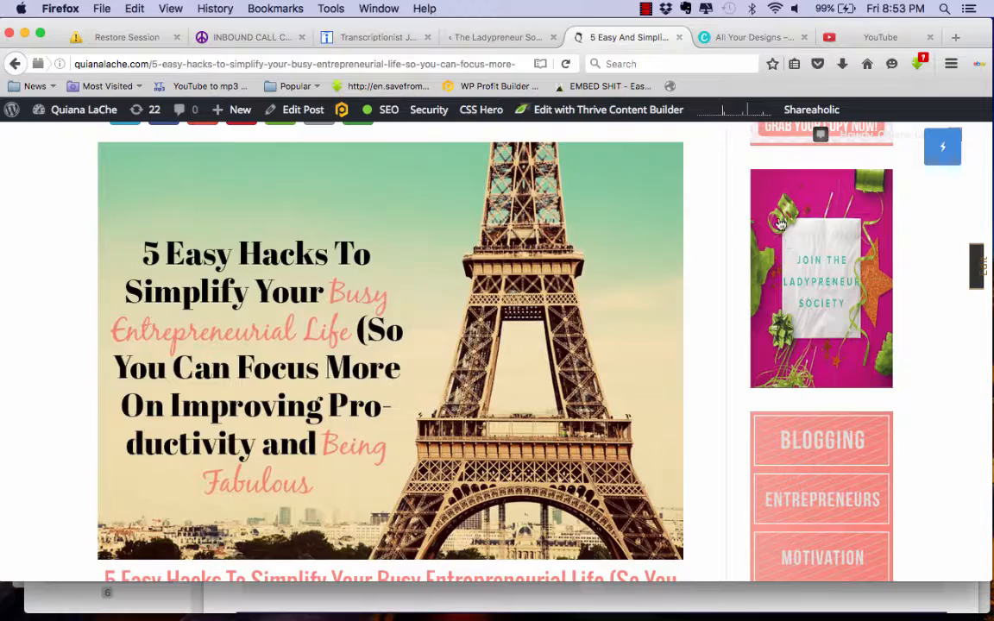
pyautogui.moveTo(335, 312)
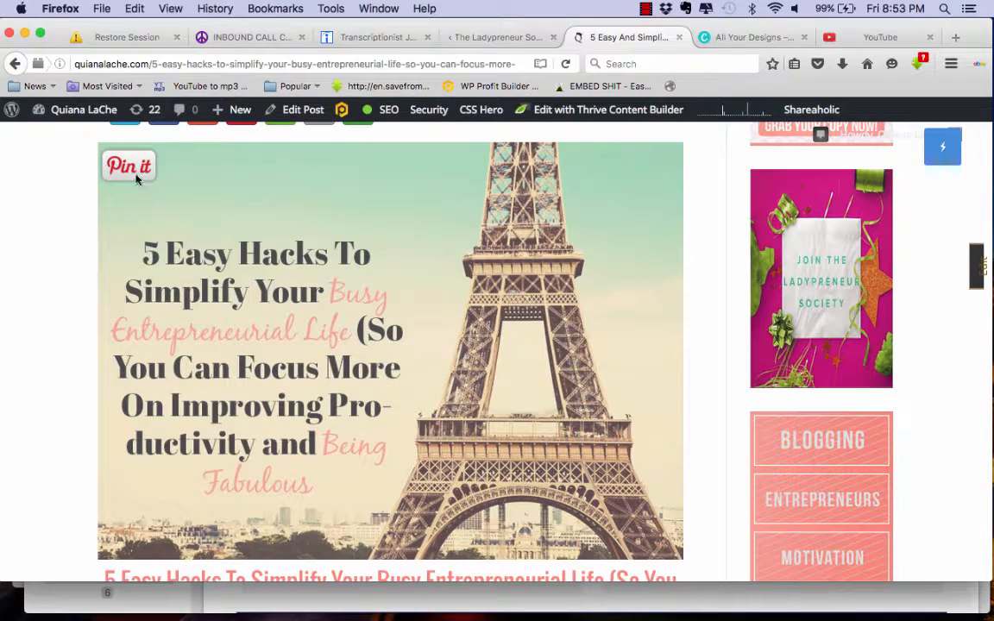
pyautogui.moveTo(190, 231)
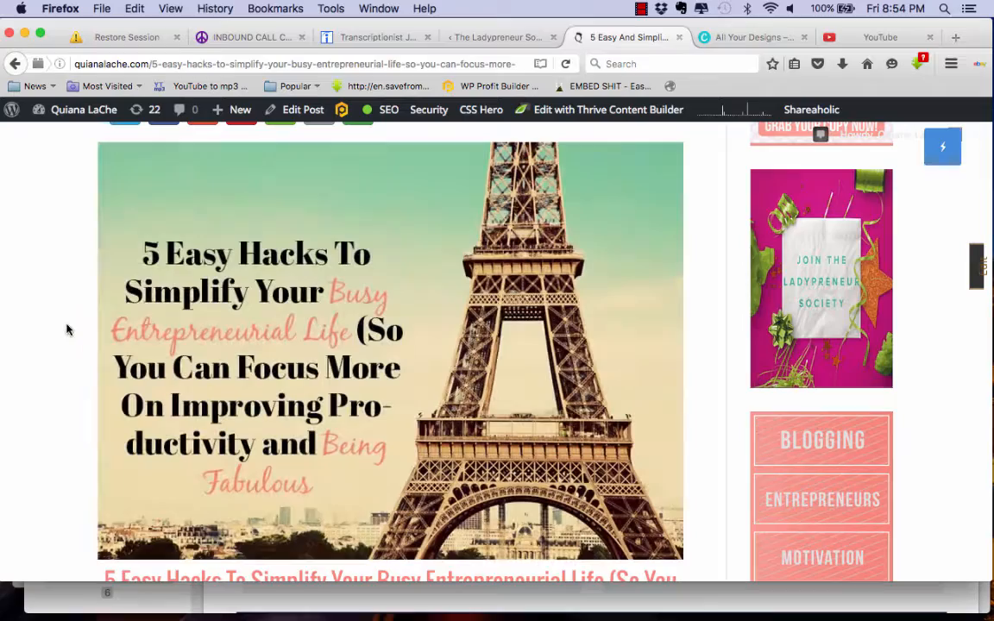
pyautogui.moveTo(510, 341)
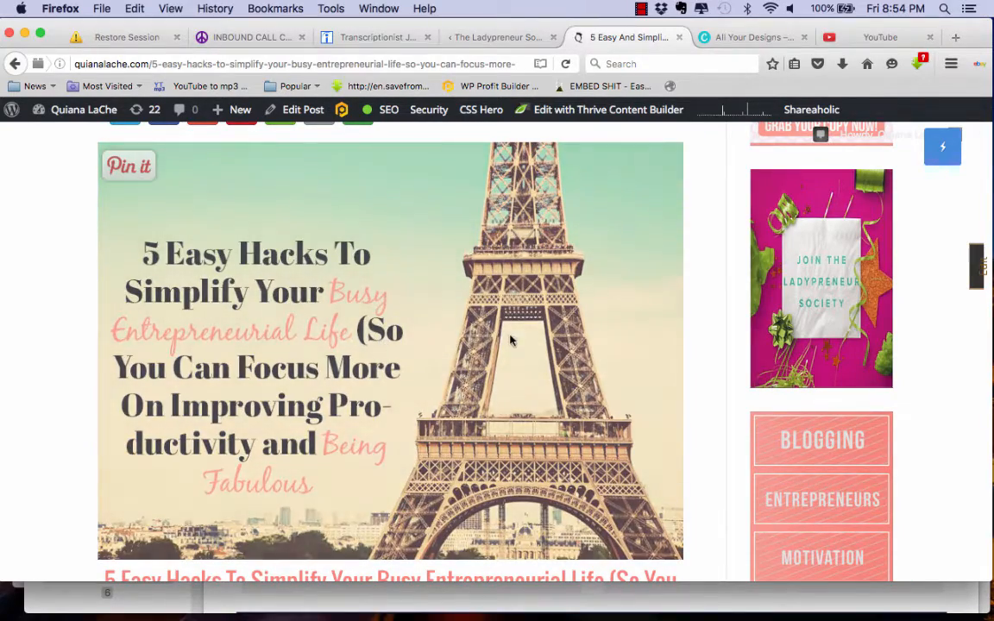
pyautogui.moveTo(673, 337)
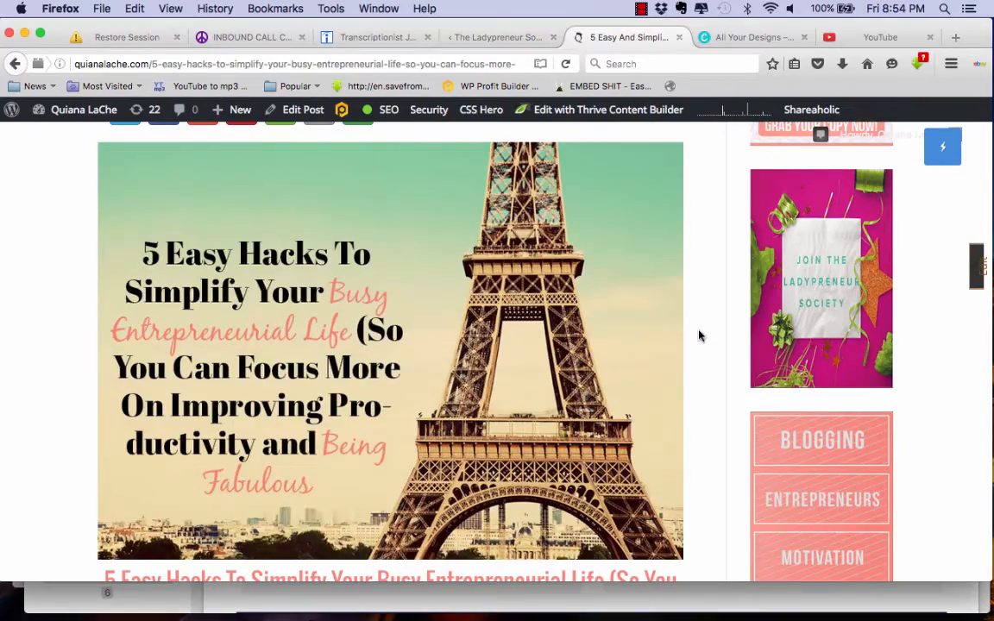
# Step: Scroll the post body through the Rescue Time section and its 'here' referral link
pyautogui.scroll(-3)
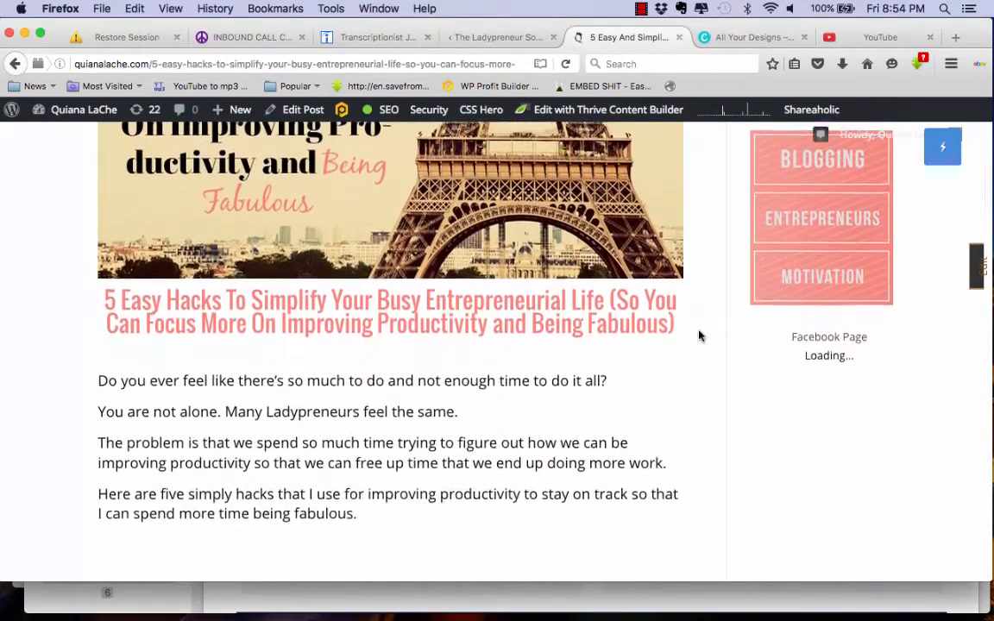
pyautogui.scroll(-3)
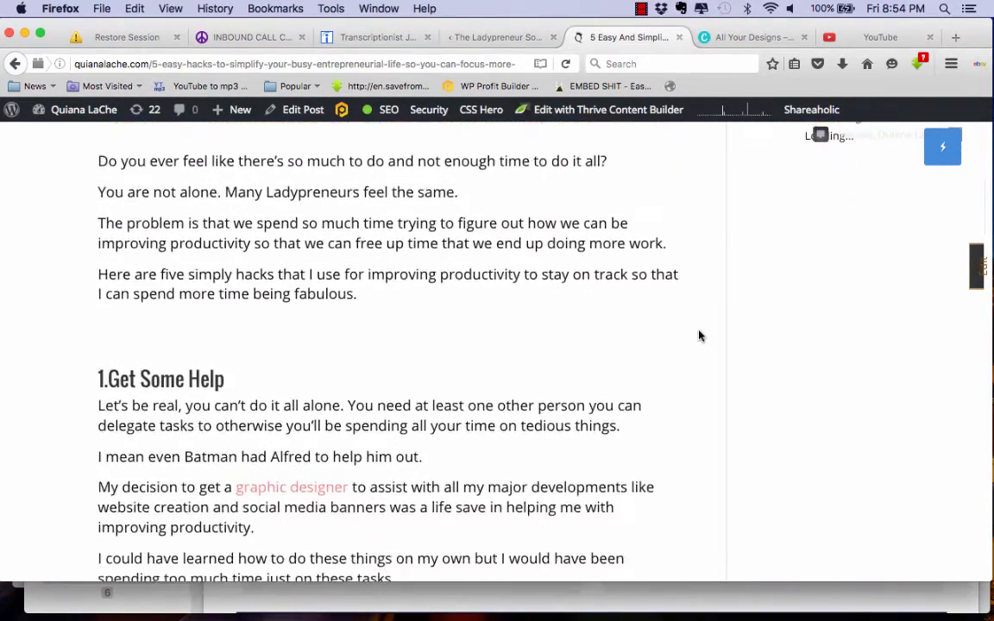
pyautogui.scroll(-3)
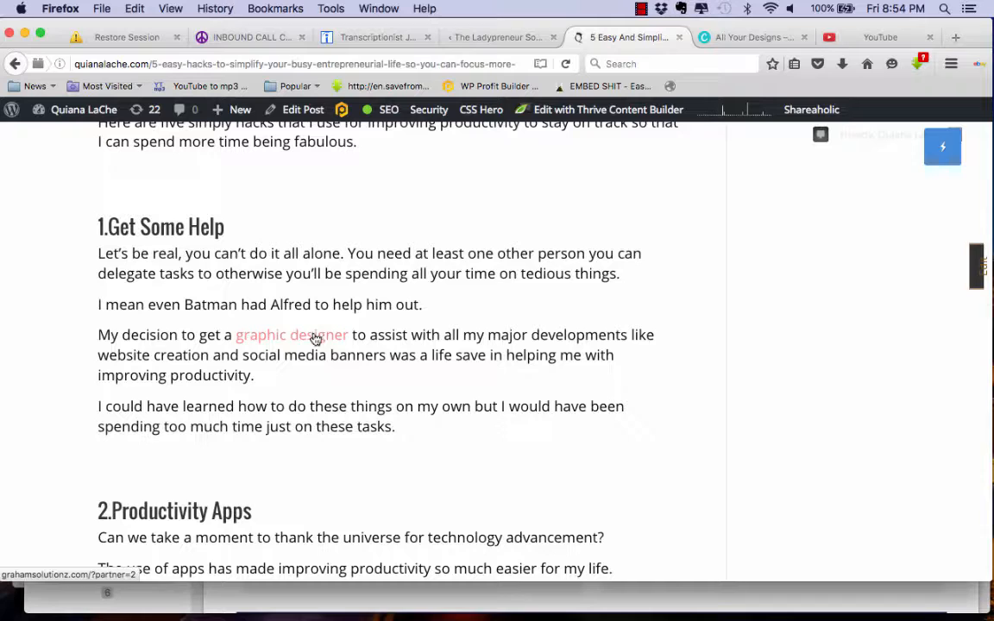
pyautogui.moveTo(345, 349)
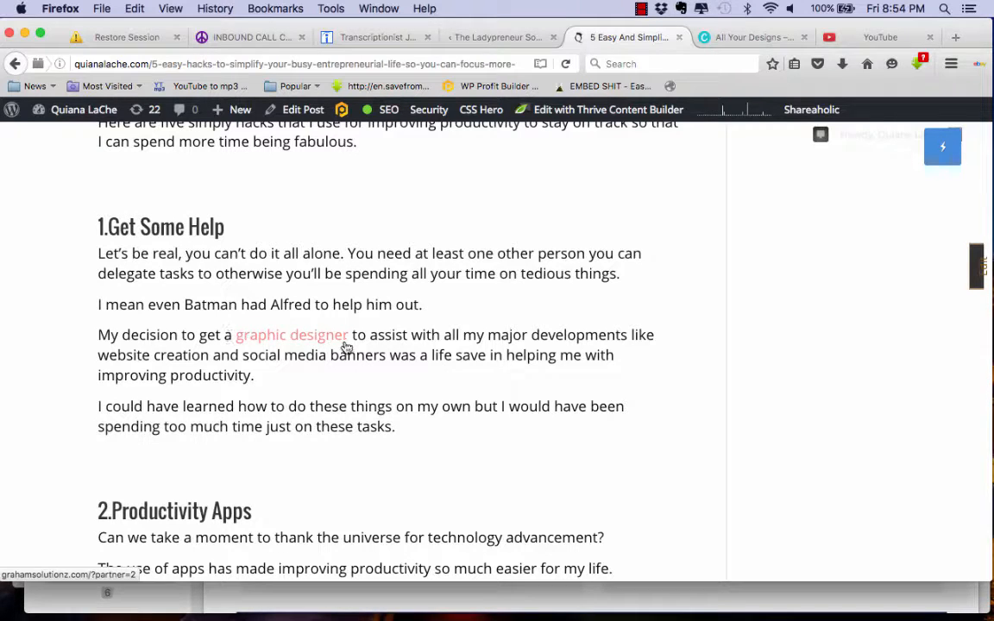
pyautogui.scroll(-3)
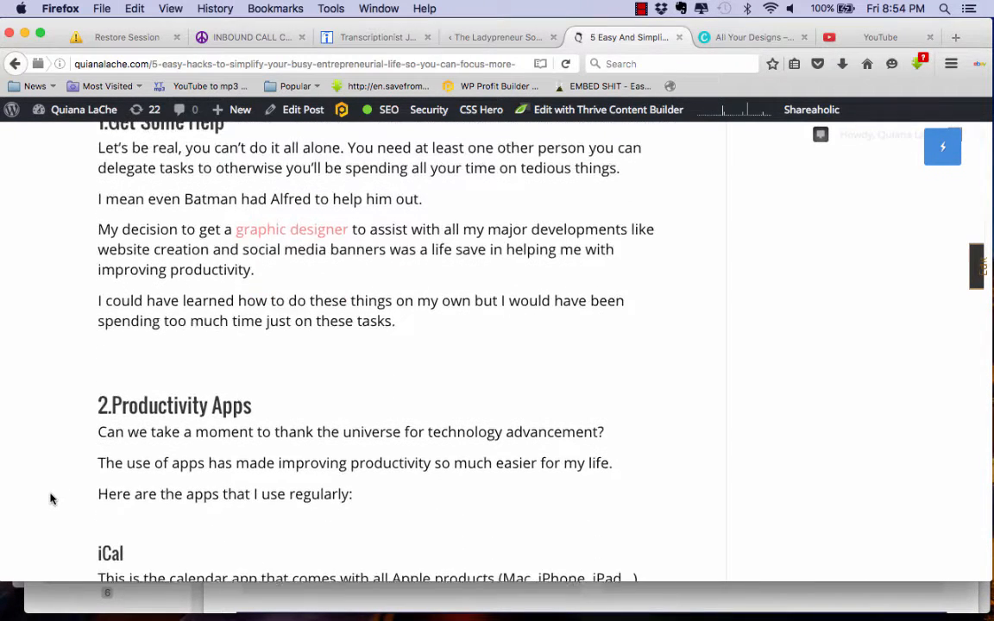
pyautogui.scroll(-3)
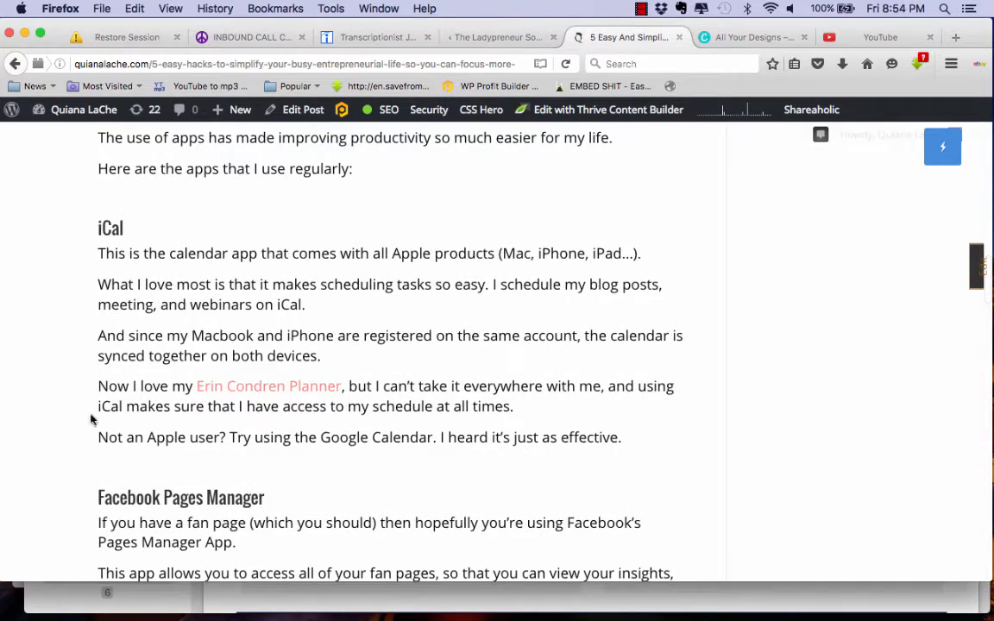
pyautogui.scroll(-3)
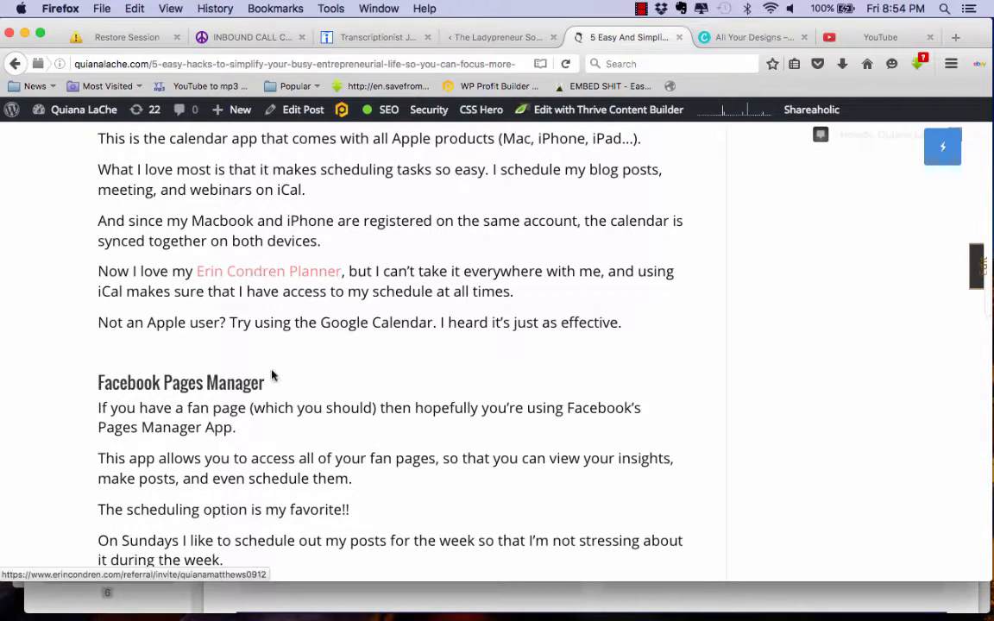
pyautogui.scroll(-3)
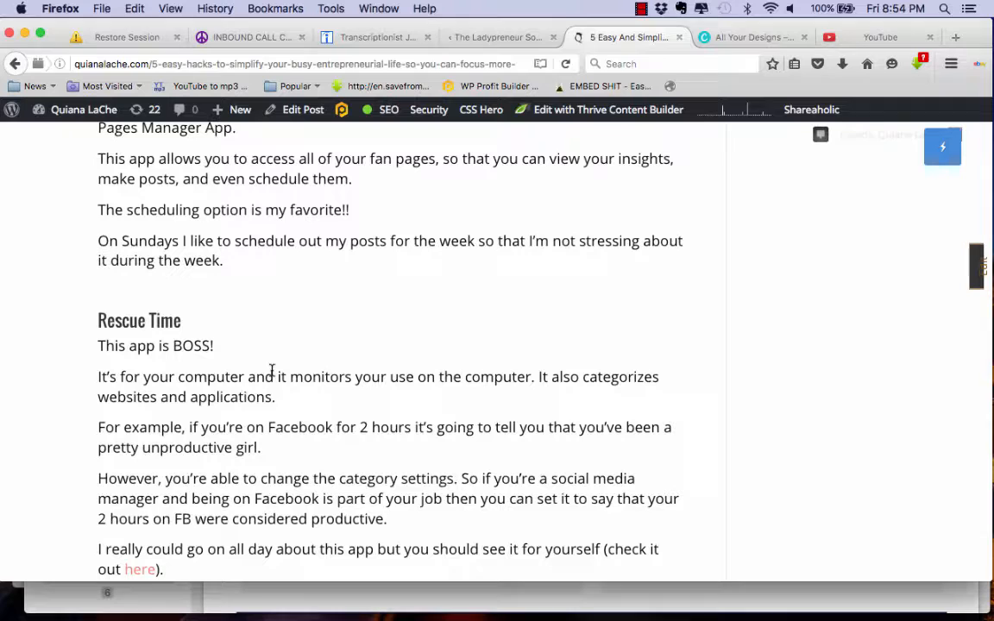
pyautogui.scroll(-3)
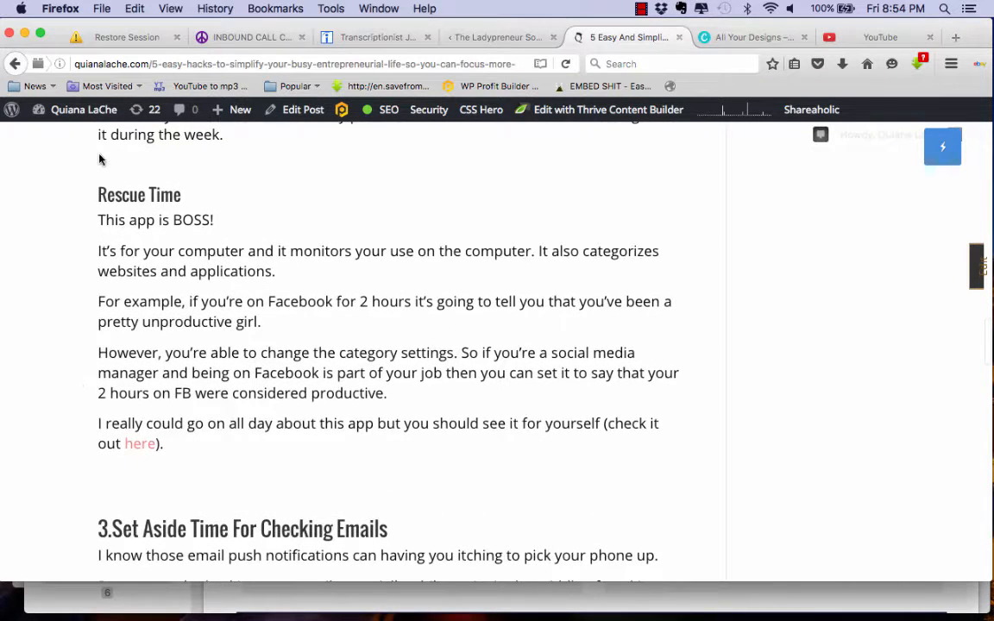
pyautogui.moveTo(139, 443)
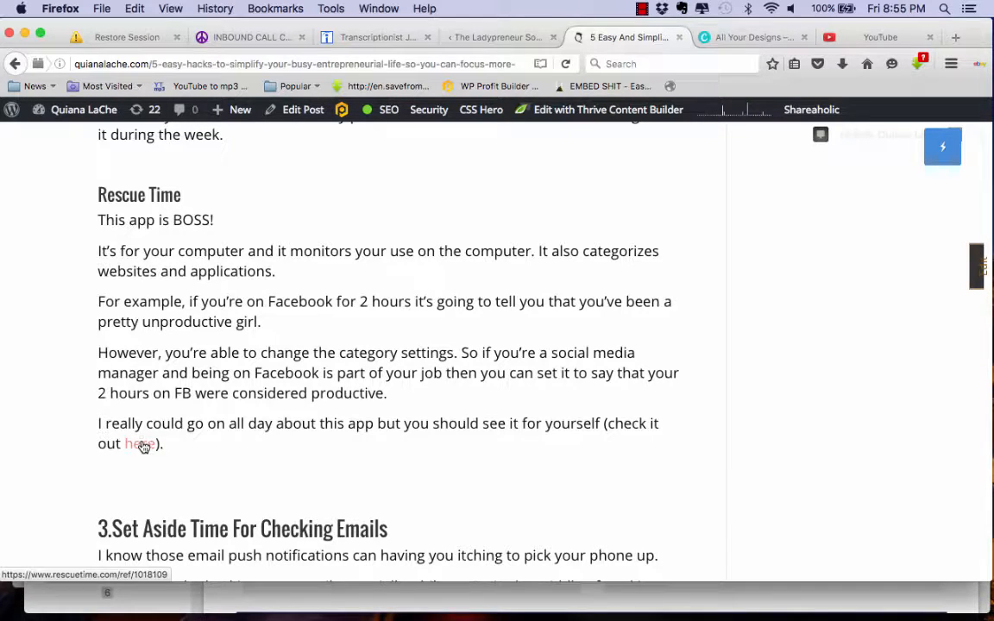
# Step: Scroll through hacks four and five to the P.S. note with its Facebook link
pyautogui.scroll(-3)
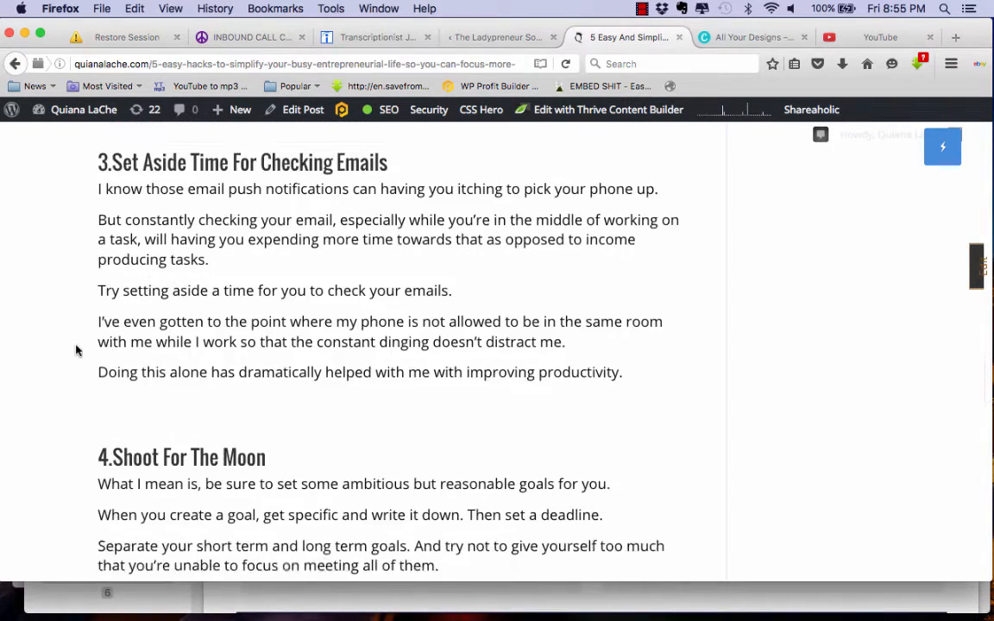
pyautogui.scroll(-3)
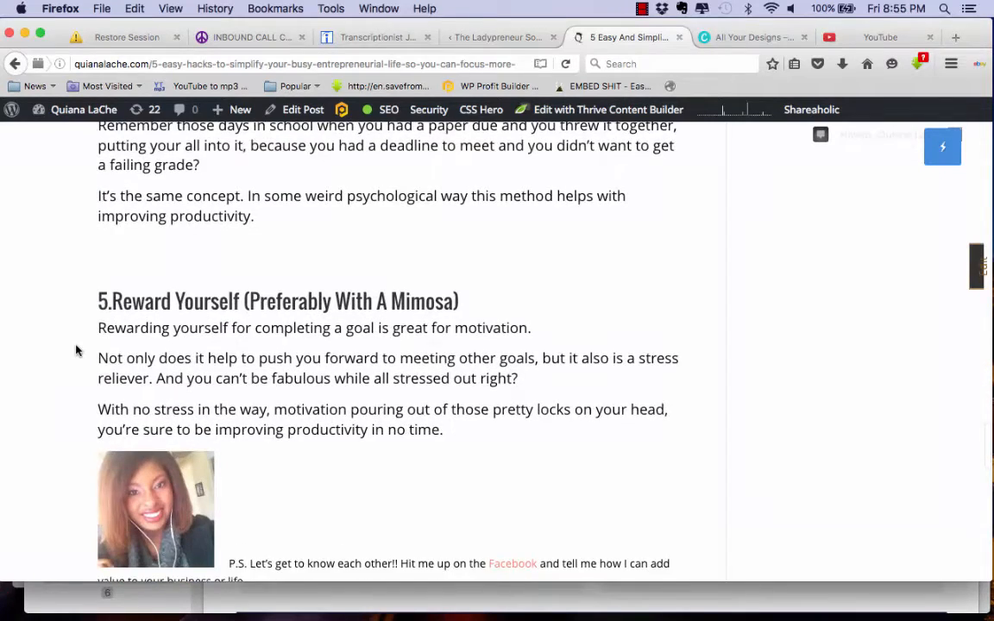
pyautogui.scroll(-3)
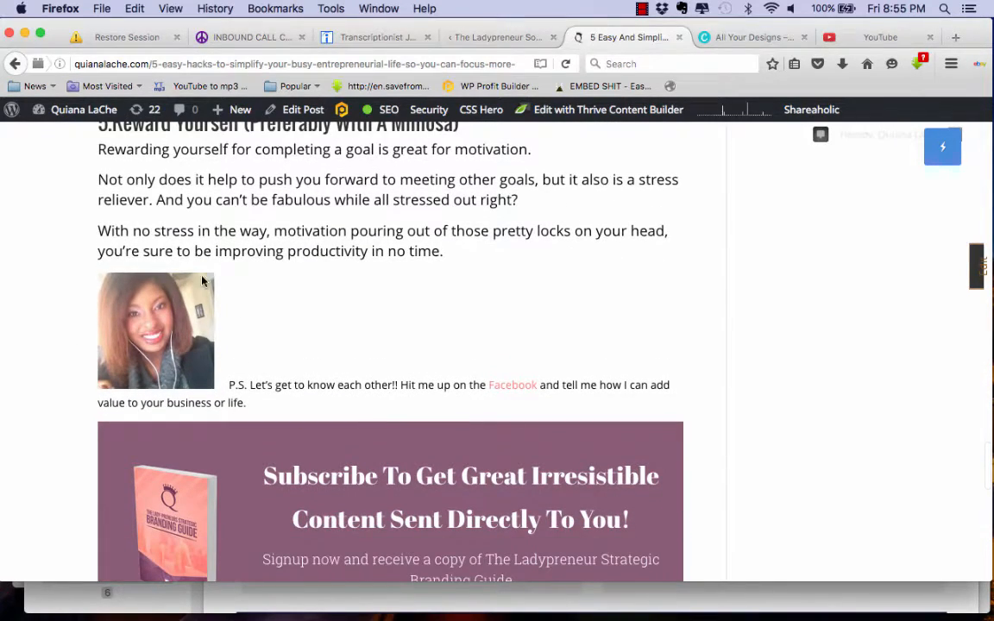
pyautogui.moveTo(618, 424)
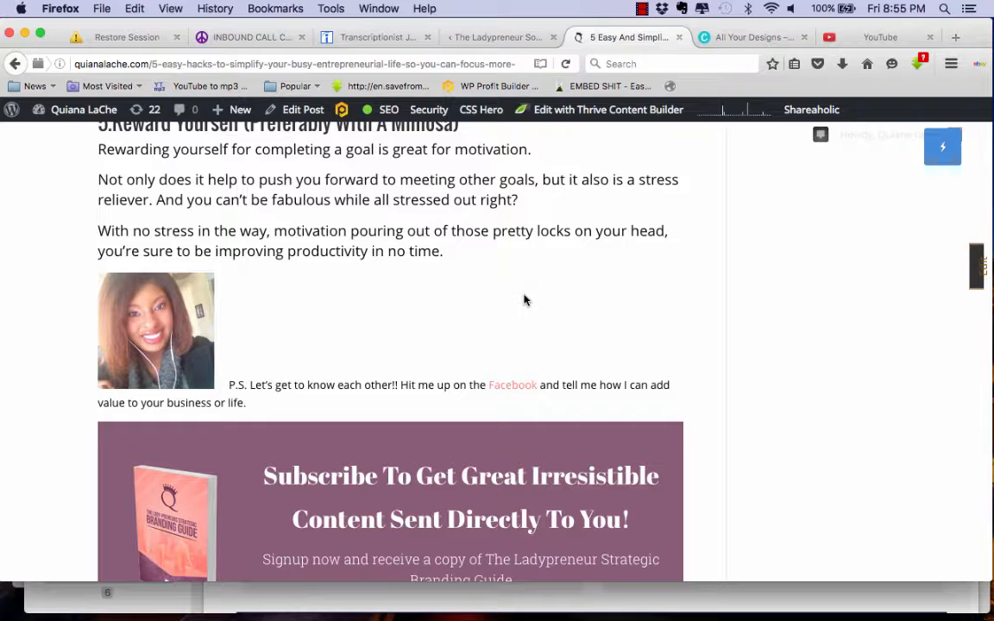
pyautogui.moveTo(308, 264)
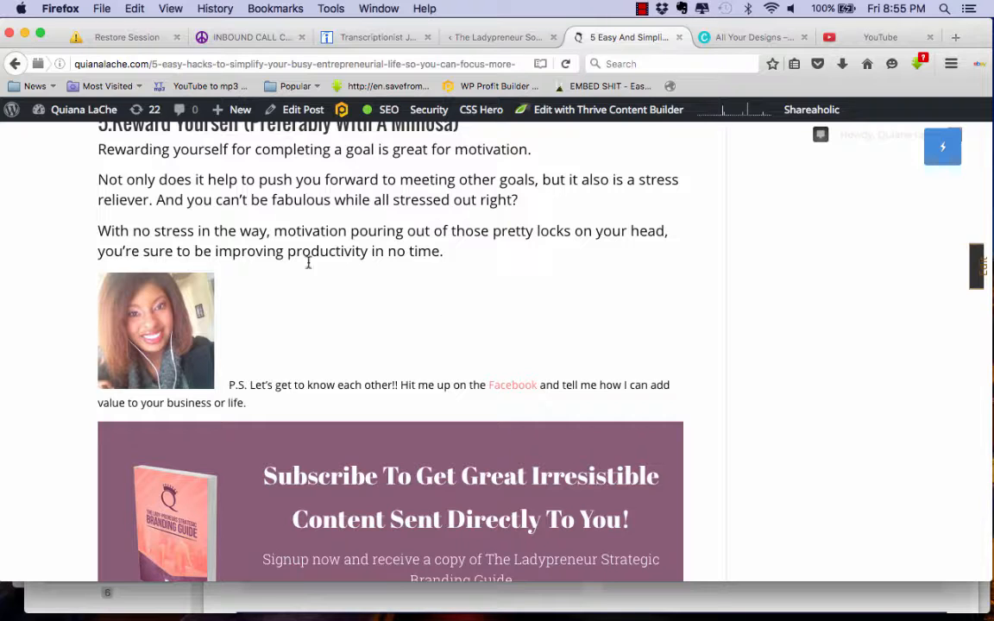
pyautogui.moveTo(267, 358)
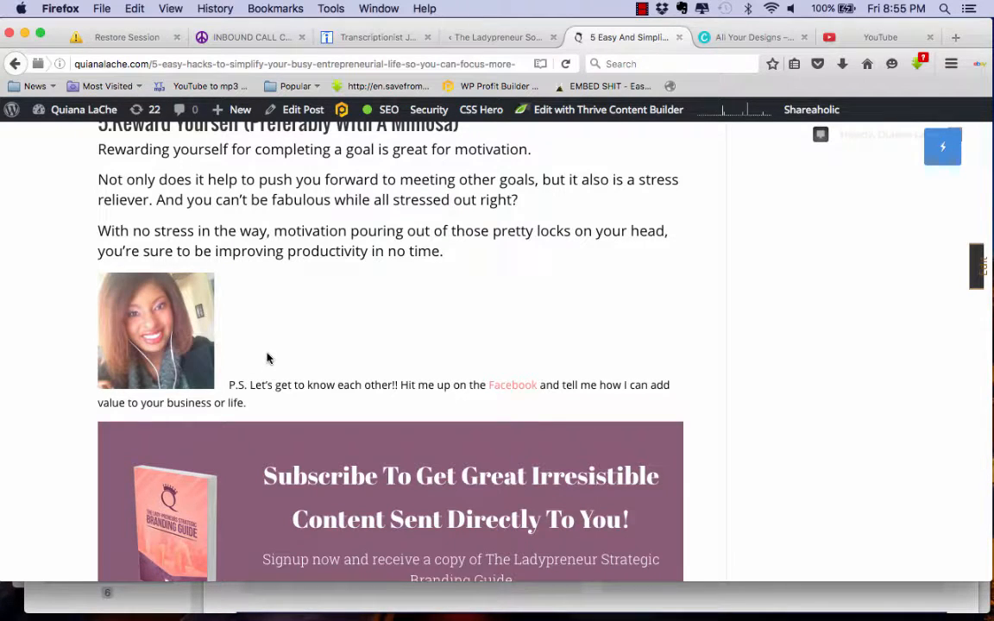
pyautogui.moveTo(229, 398)
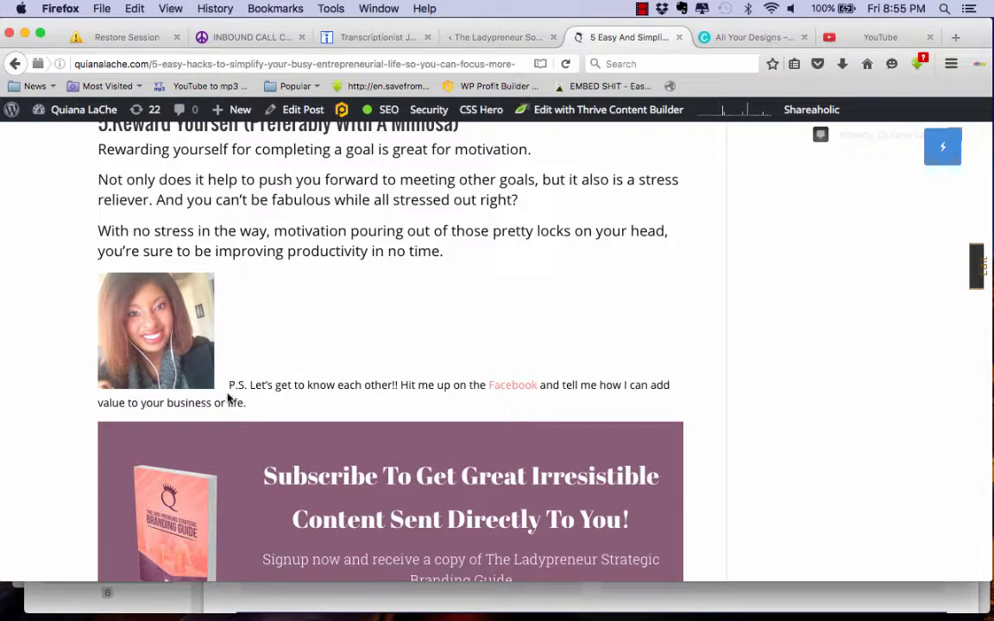
pyautogui.moveTo(441, 389)
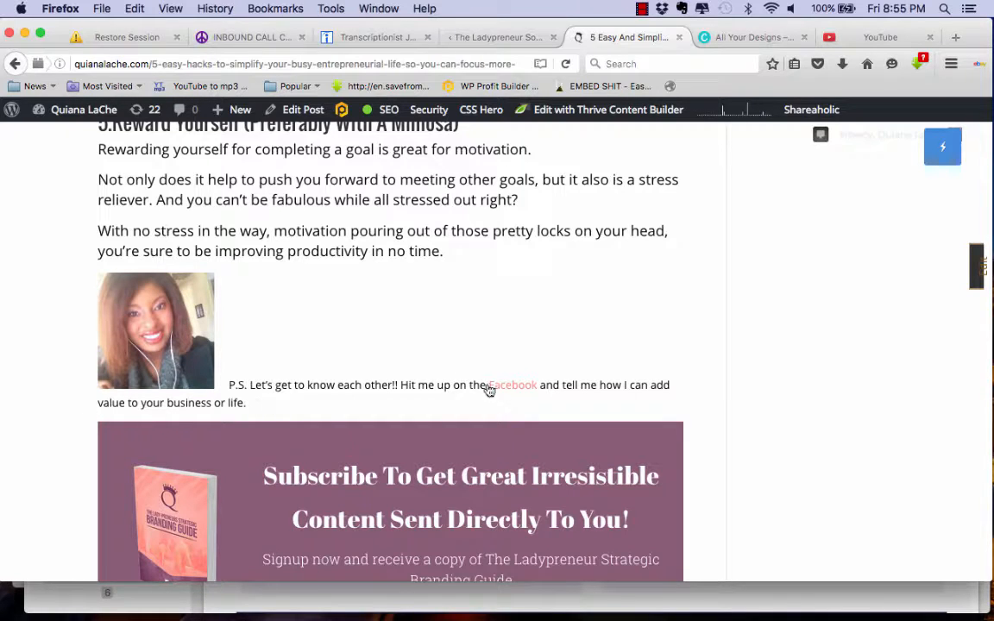
pyautogui.moveTo(511, 386)
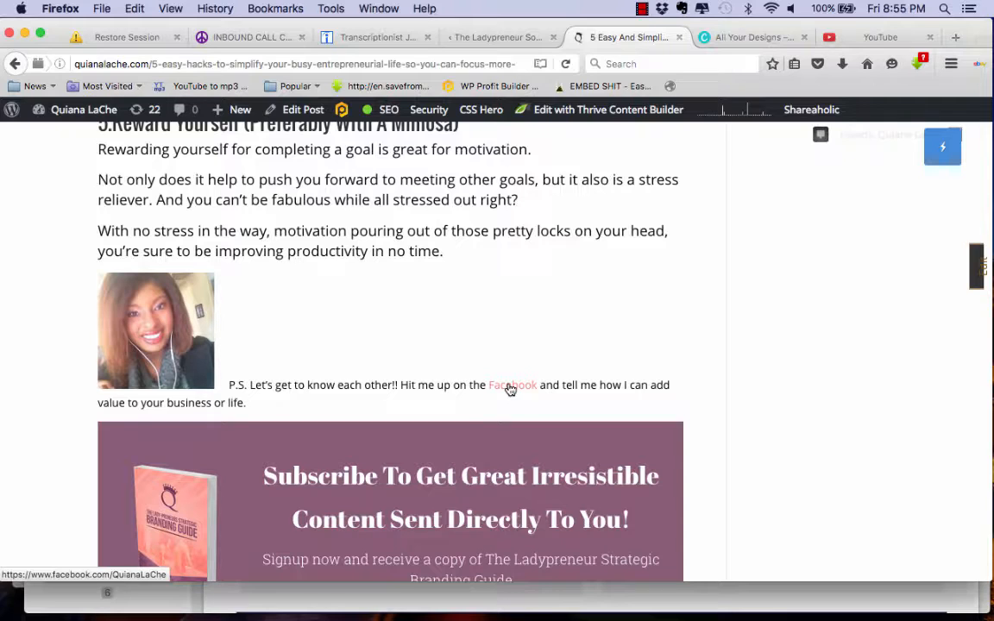
pyautogui.moveTo(333, 402)
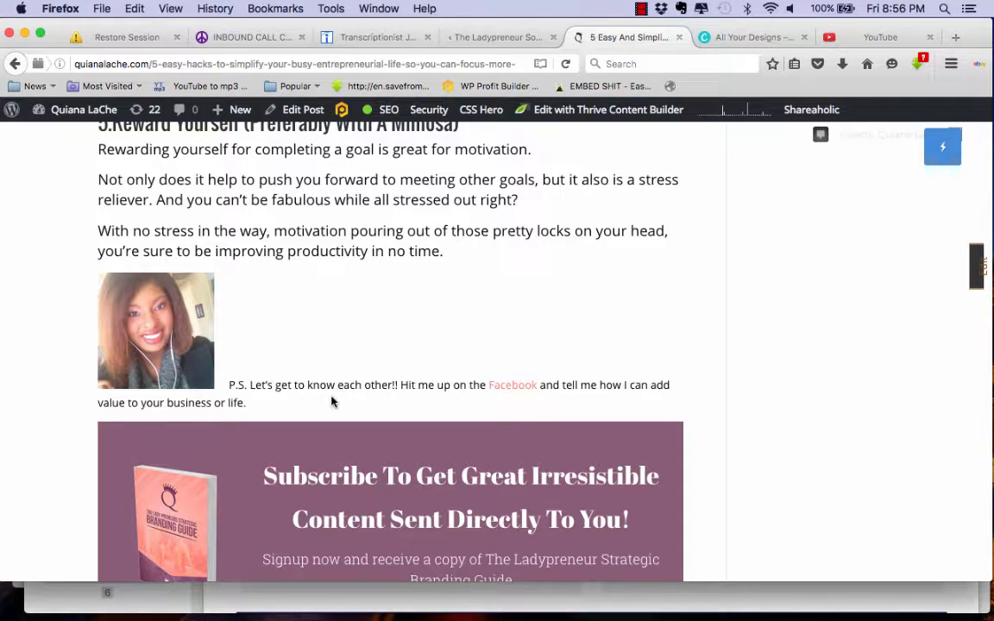
pyautogui.moveTo(260, 367)
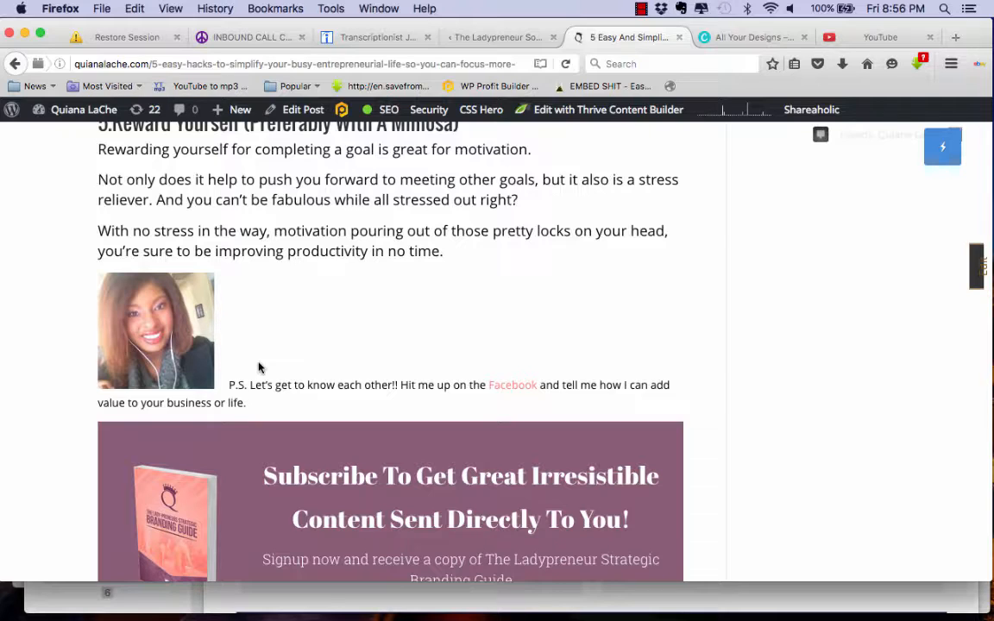
# Step: Scroll past the Strategic Branding Guide opt-in box to Submit a Comment
pyautogui.scroll(-3)
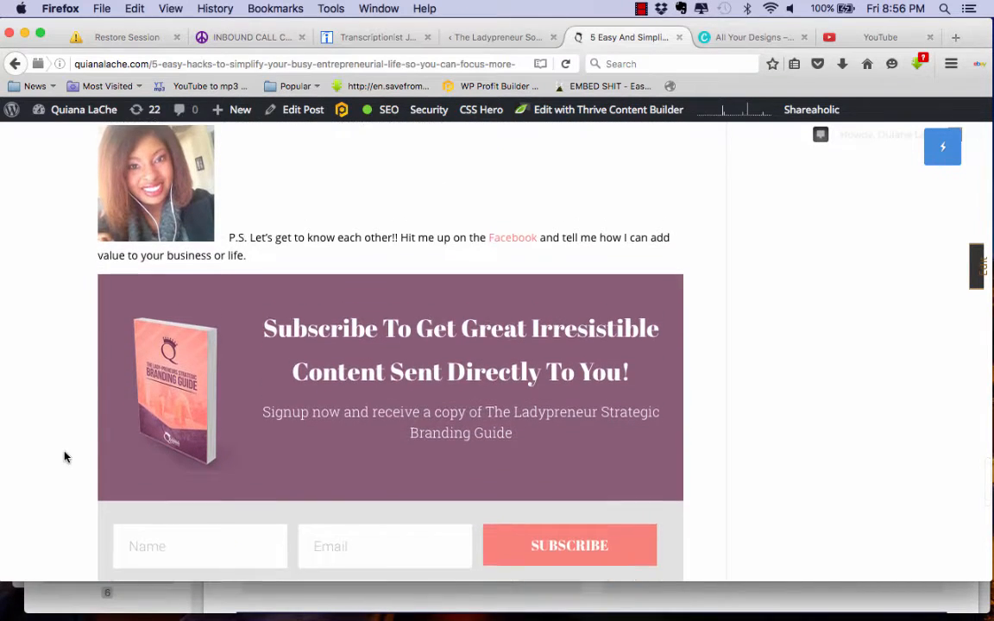
pyautogui.scroll(-3)
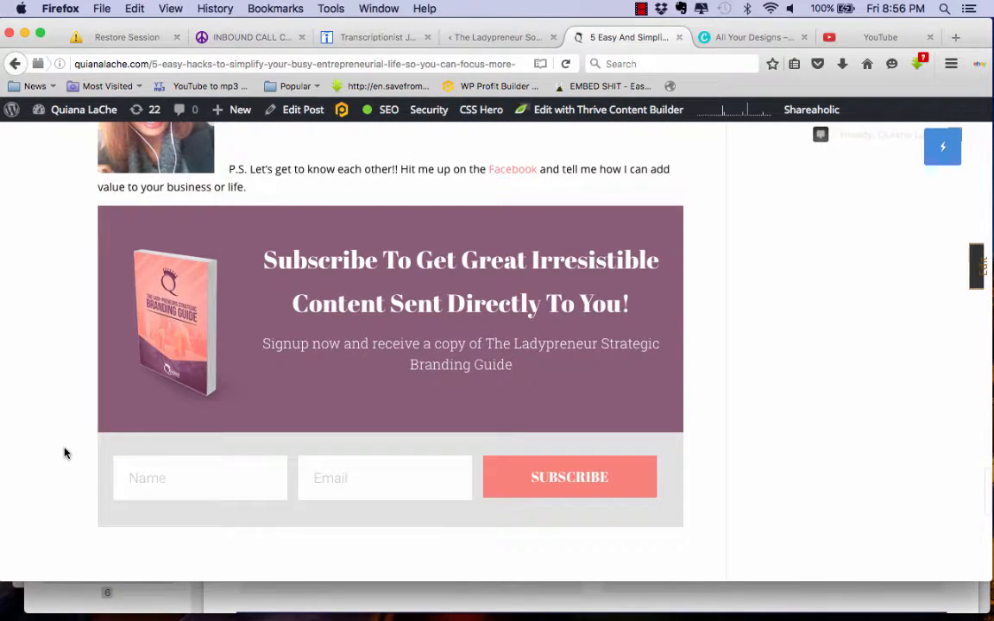
pyautogui.moveTo(701, 481)
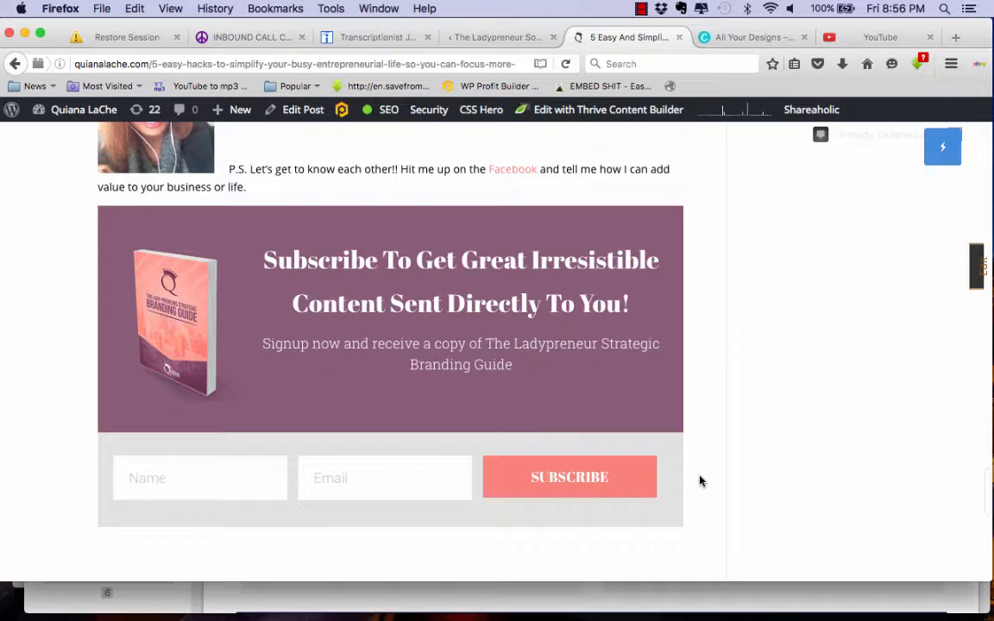
pyautogui.moveTo(725, 266)
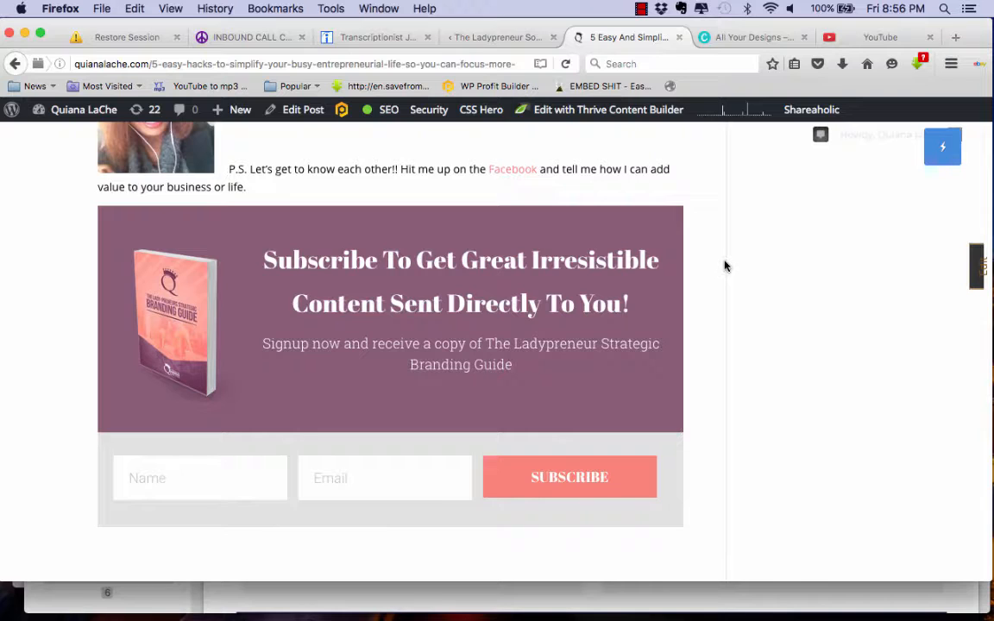
pyautogui.moveTo(115, 233)
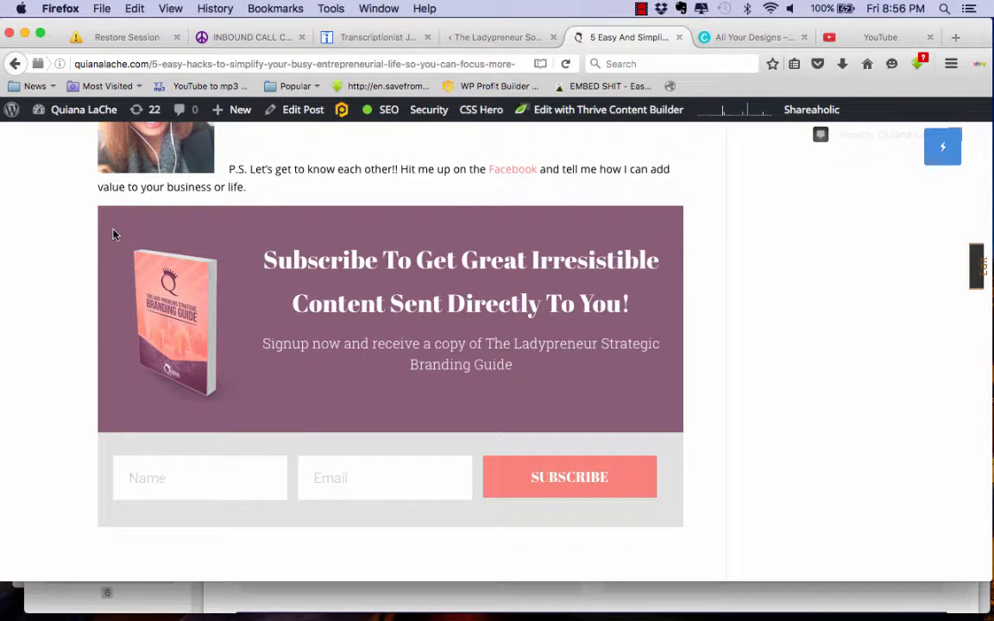
pyautogui.moveTo(50, 390)
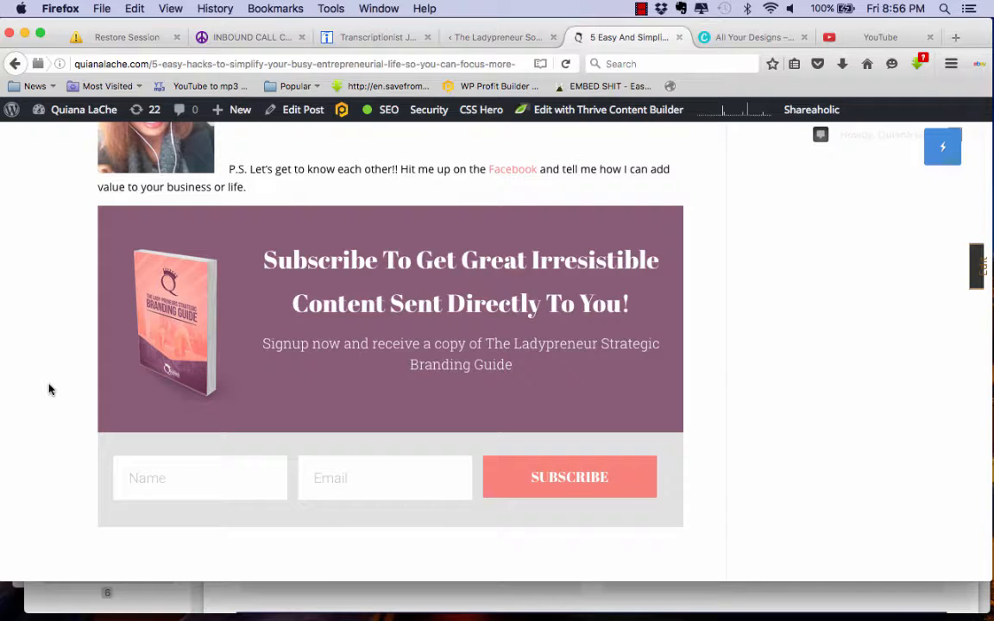
pyautogui.moveTo(566, 395)
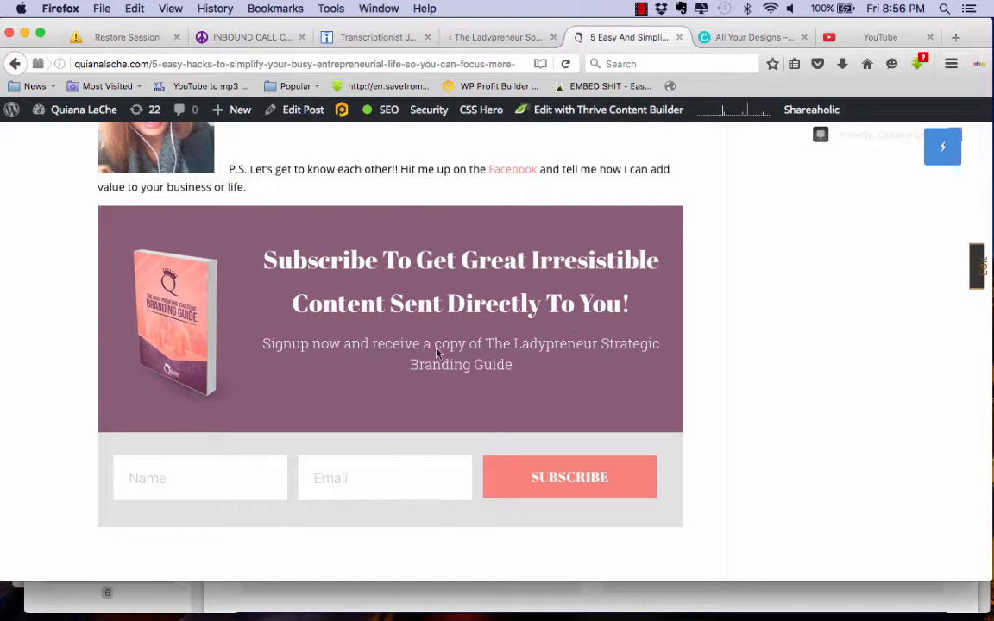
pyautogui.moveTo(632, 285)
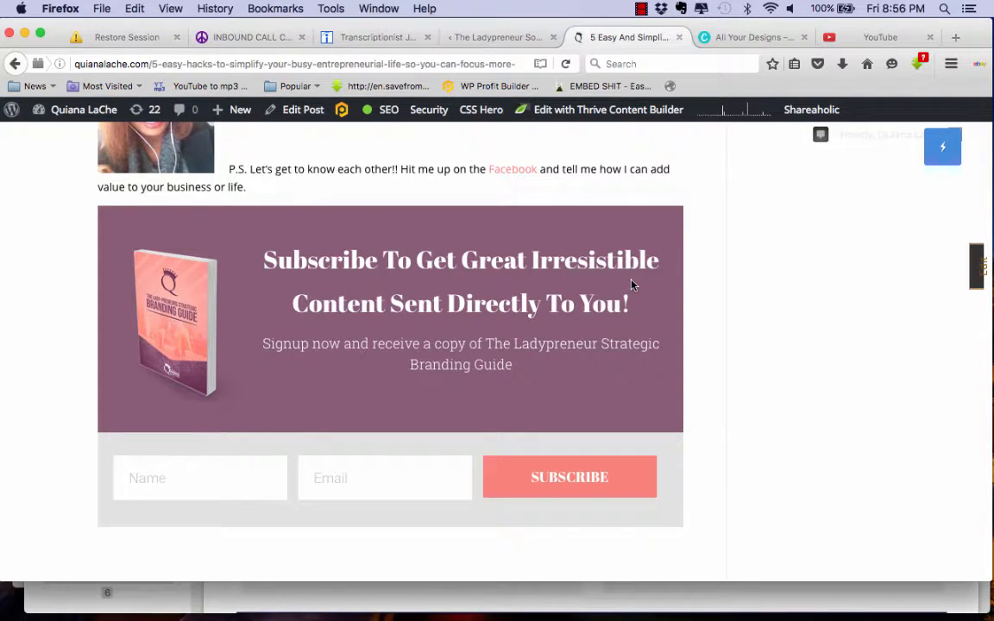
pyautogui.moveTo(120, 253)
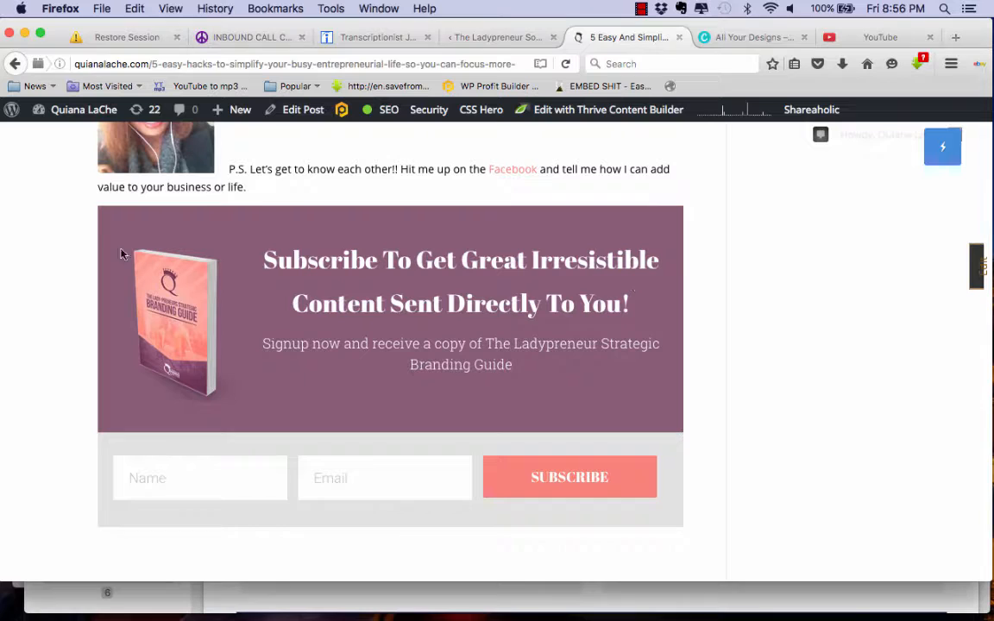
pyautogui.scroll(-3)
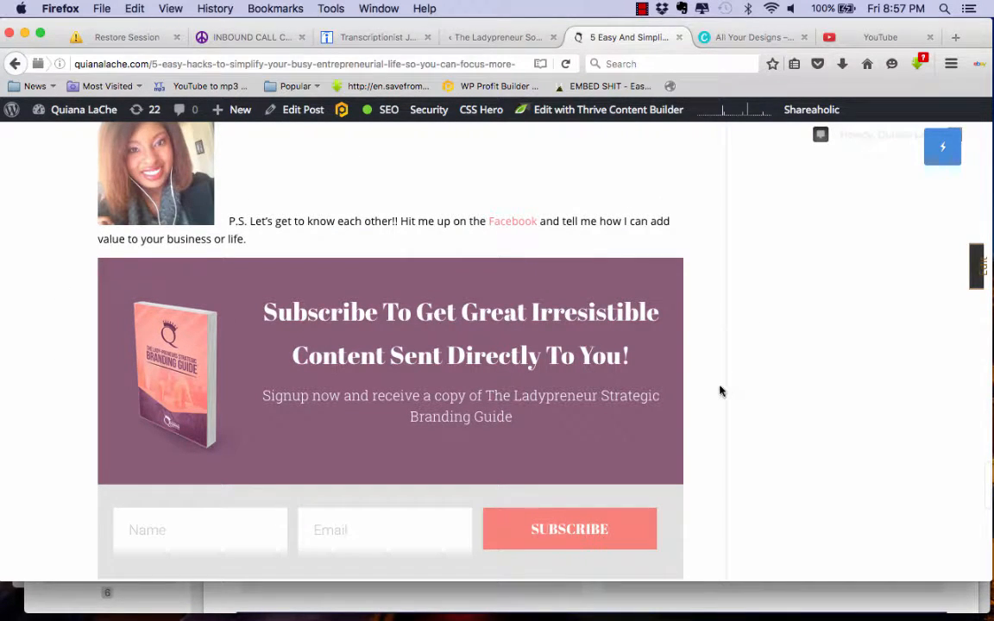
pyautogui.scroll(-3)
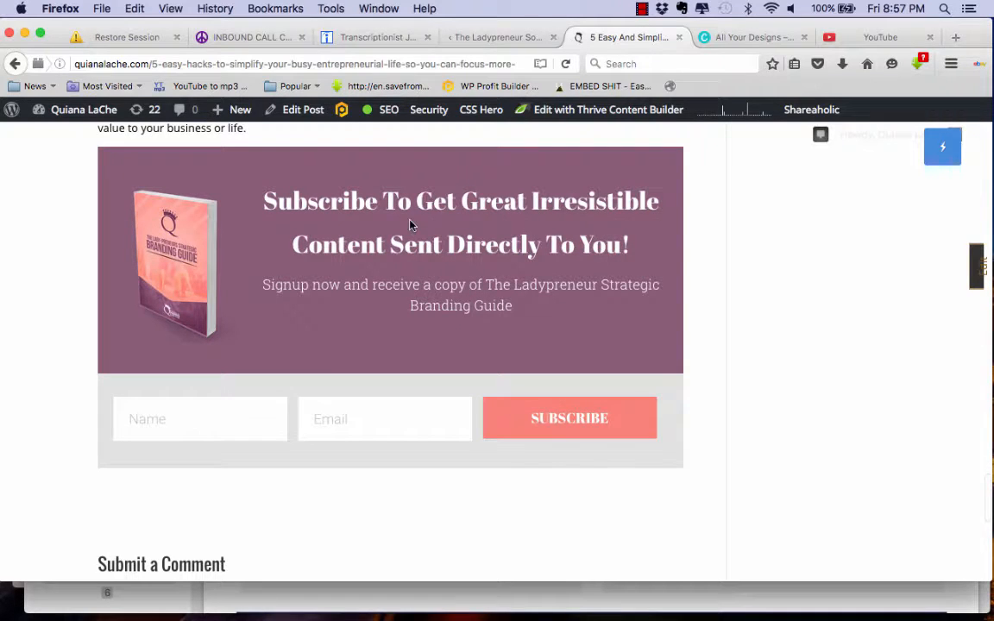